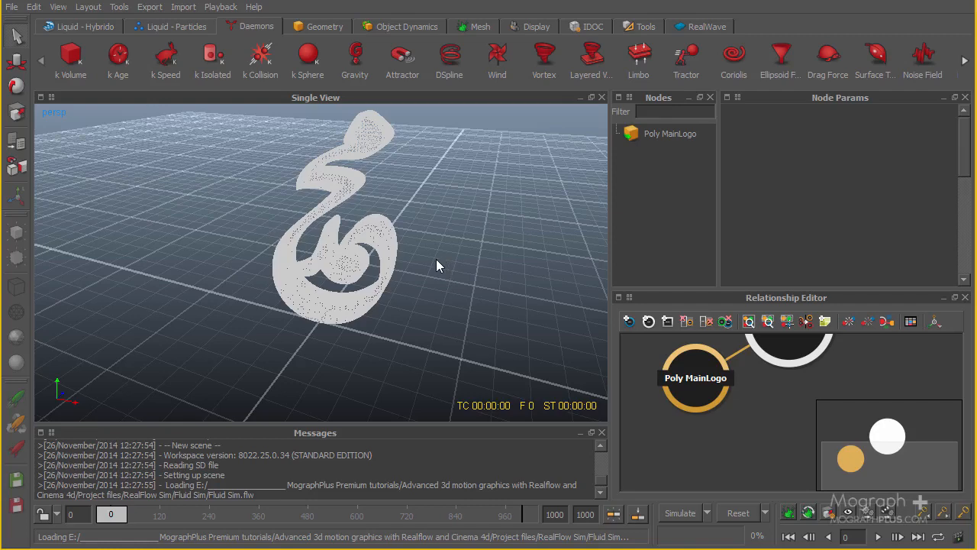
mouse_move(338, 211)
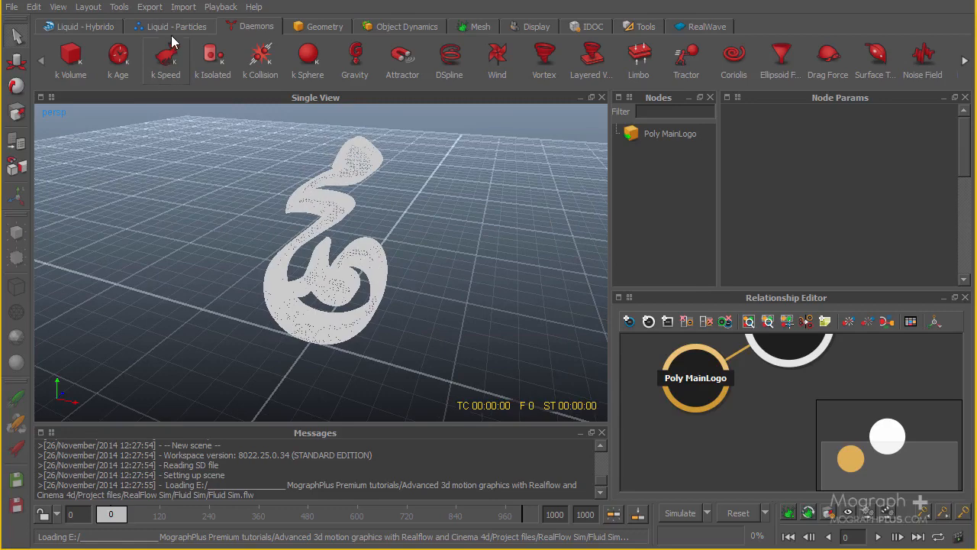
- Add the Square01 particle emitter and raise it to the logo's top
click(176, 26)
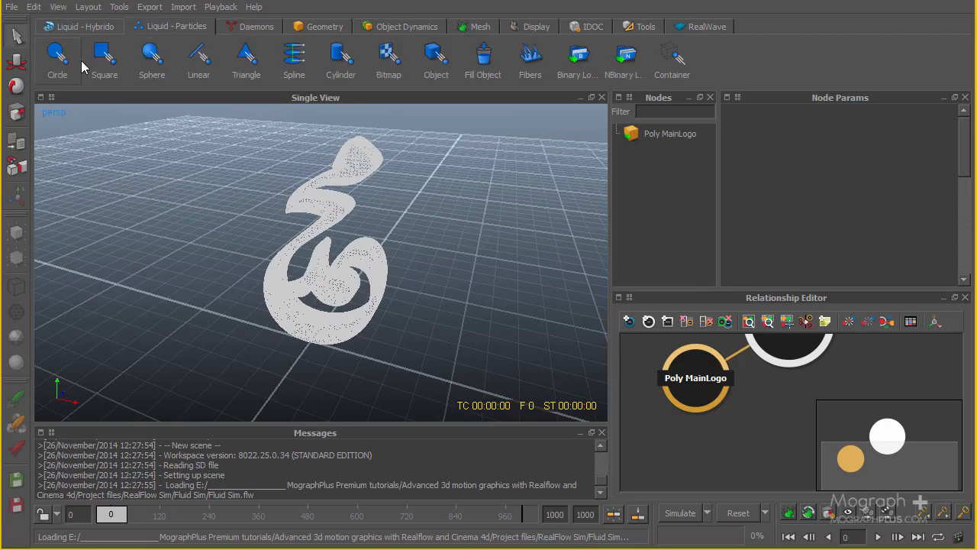
click(105, 60)
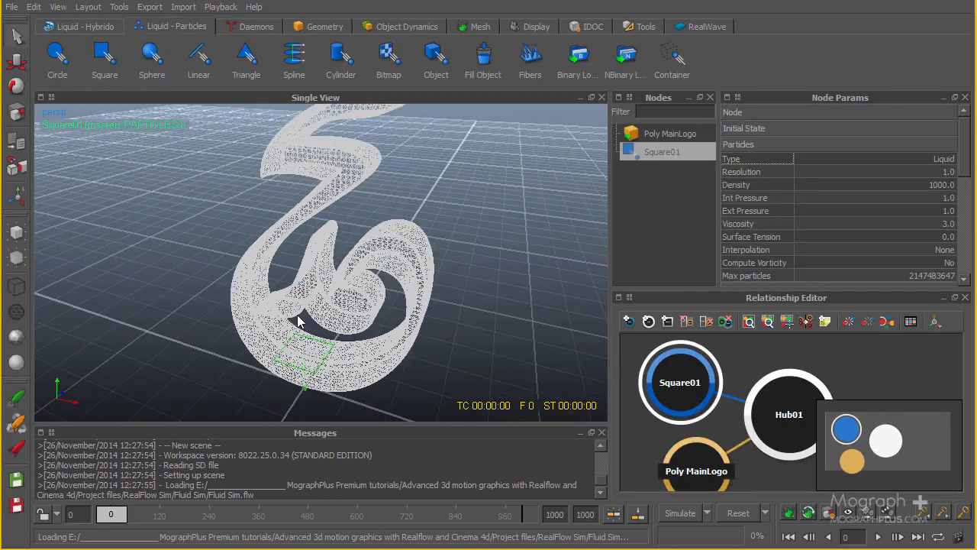
drag(305, 320, 328, 329)
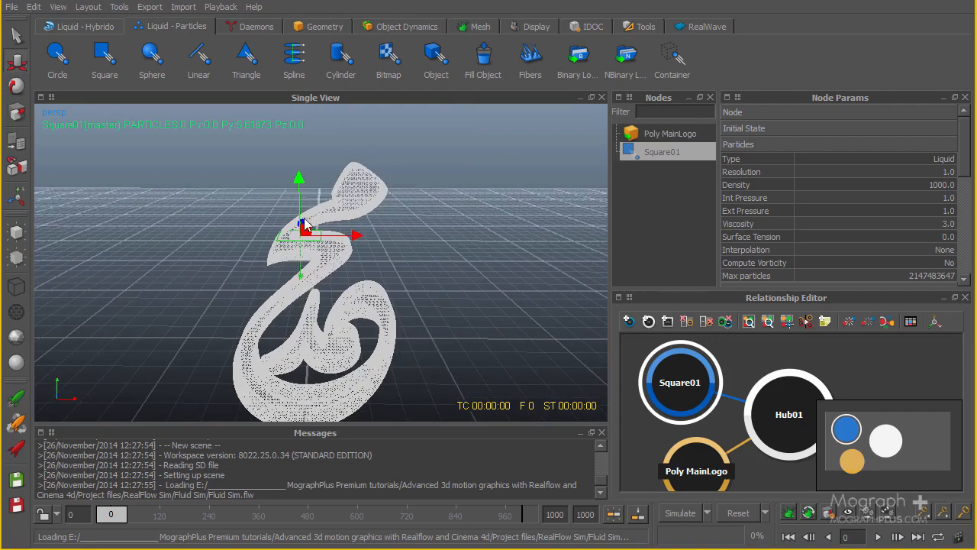
mouse_move(324, 217)
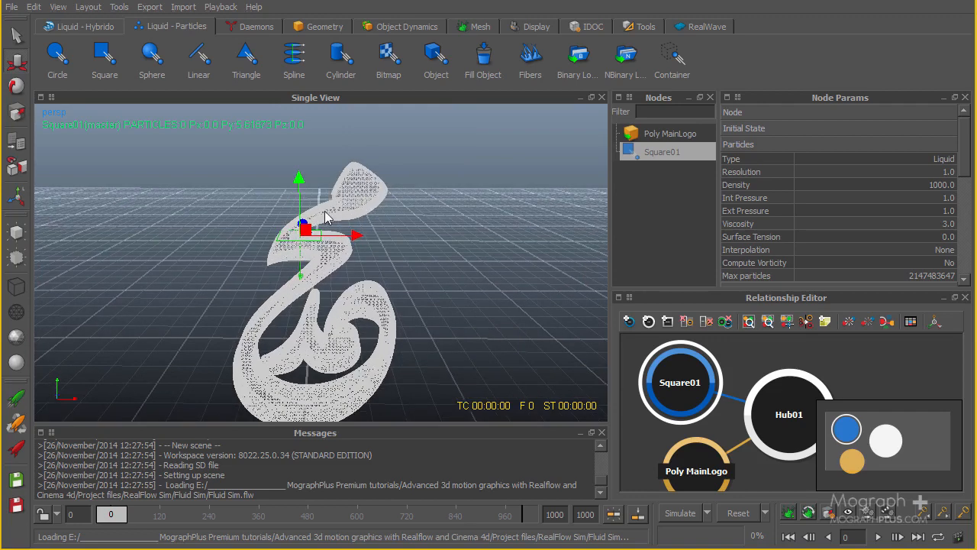
mouse_move(405, 395)
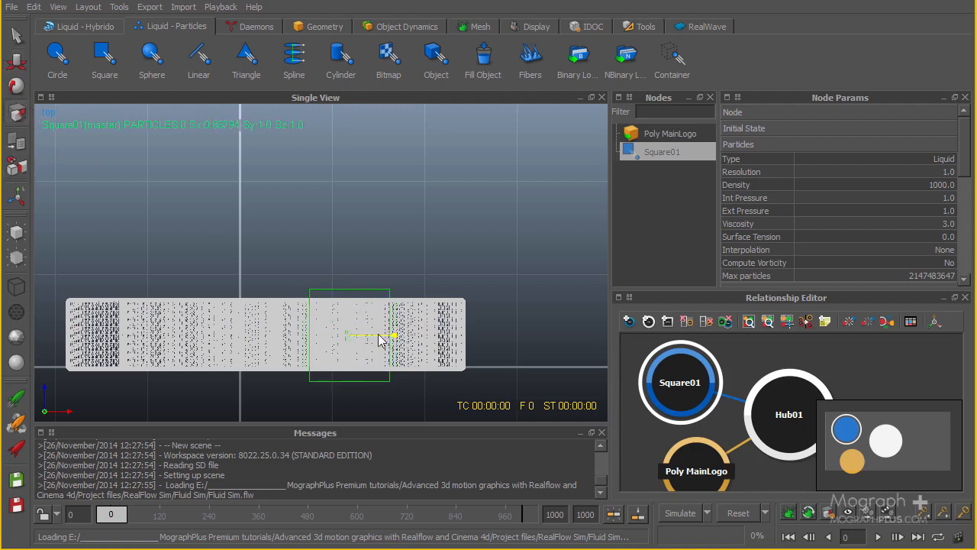
- Scale Square01 down in X and Z to fit the stroke, then select Poly MainLogo
drag(393, 336, 347, 306)
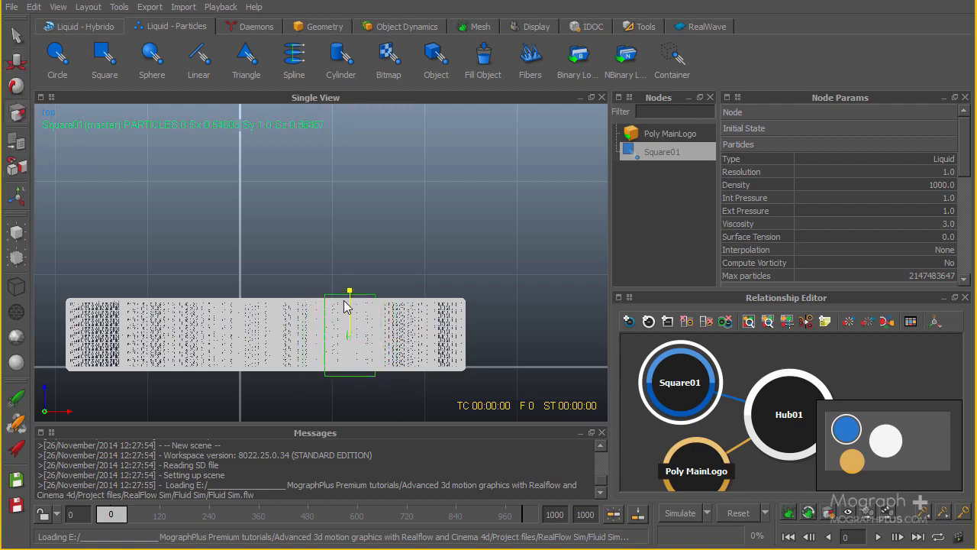
drag(349, 294, 395, 337)
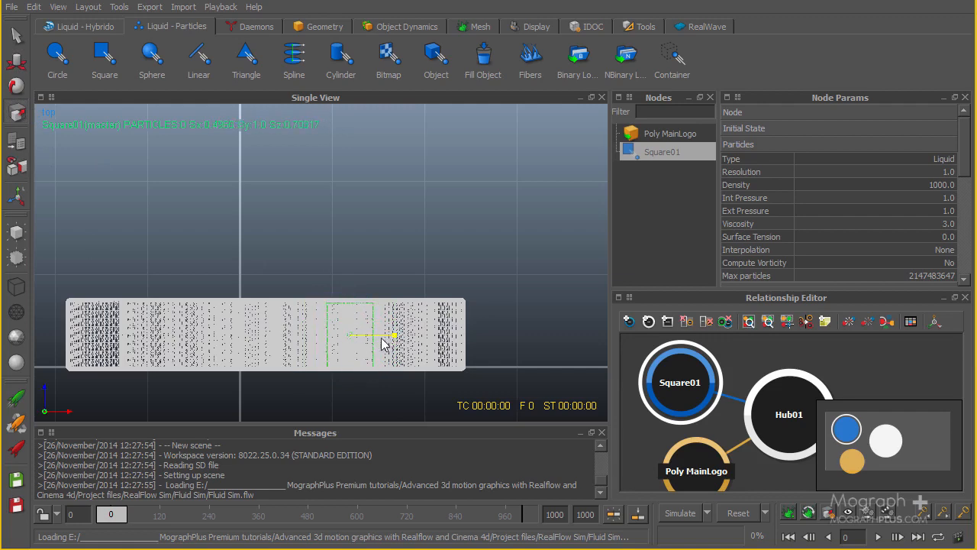
drag(395, 336, 351, 301)
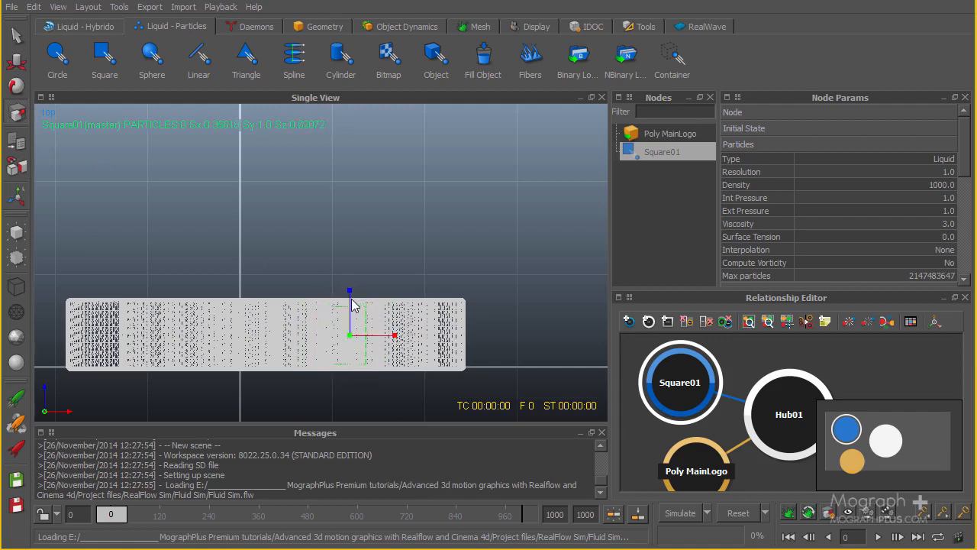
click(670, 133)
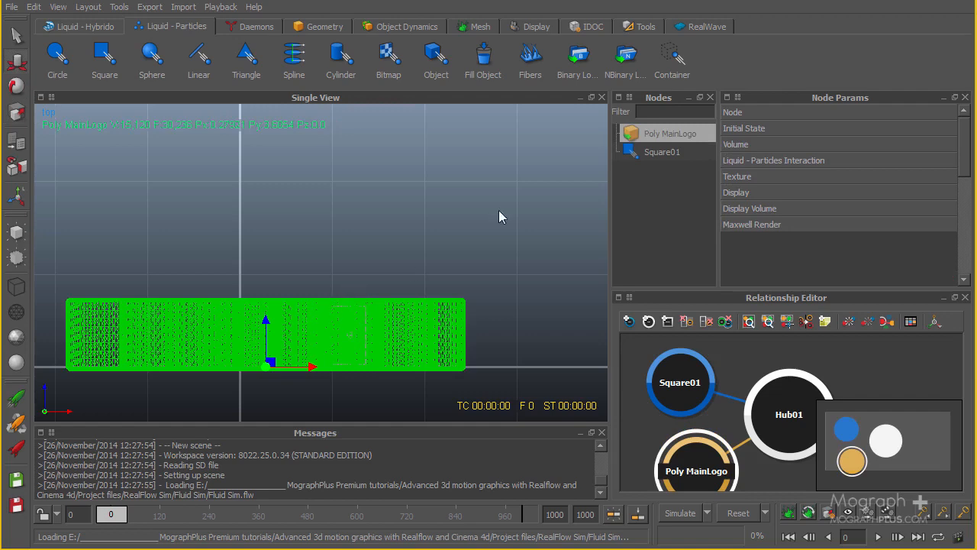
- Move Square01 down into the logo's top loop in the front view
click(662, 151)
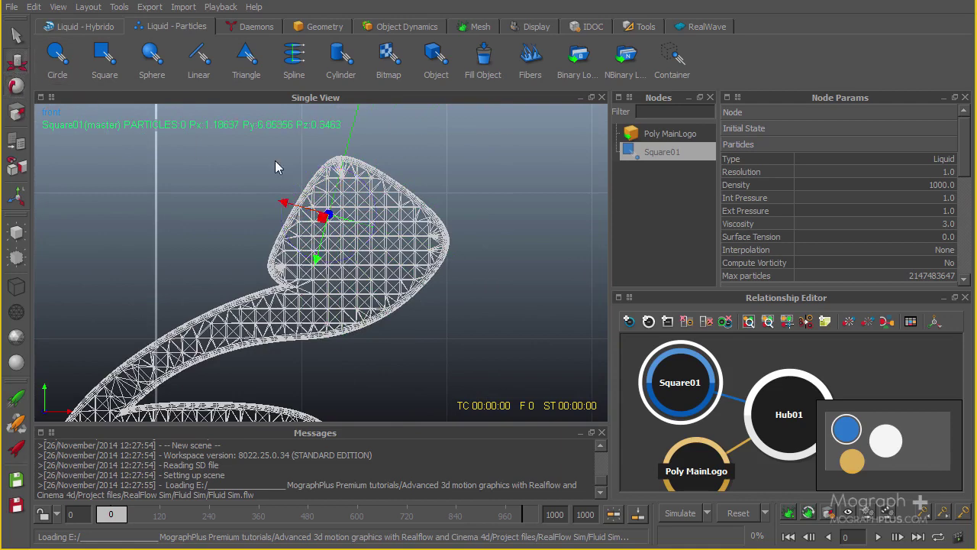
drag(326, 216, 319, 281)
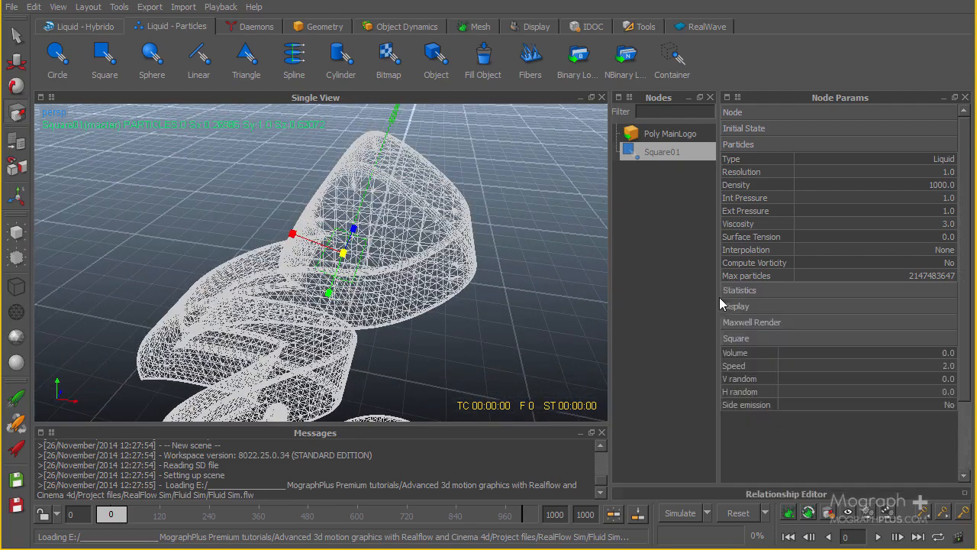
mouse_move(746, 317)
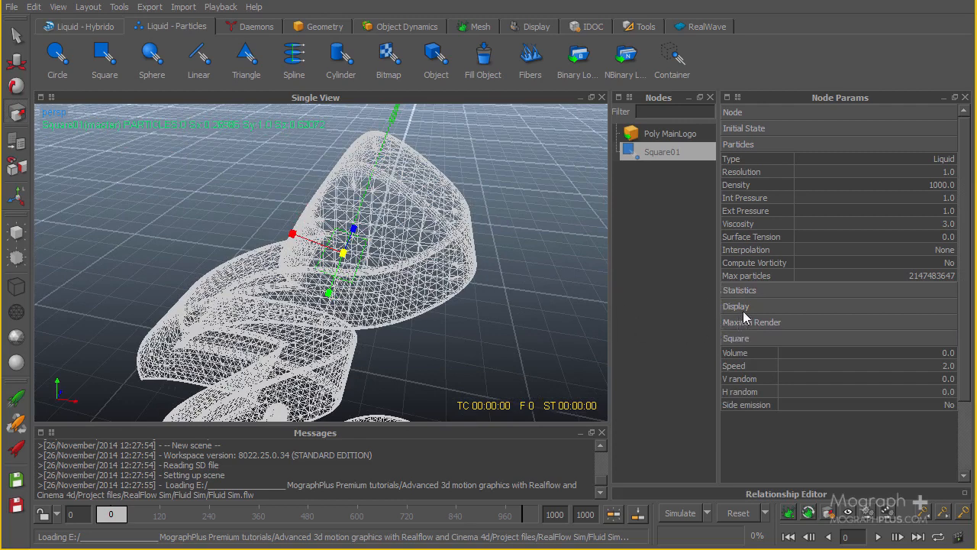
mouse_move(807, 177)
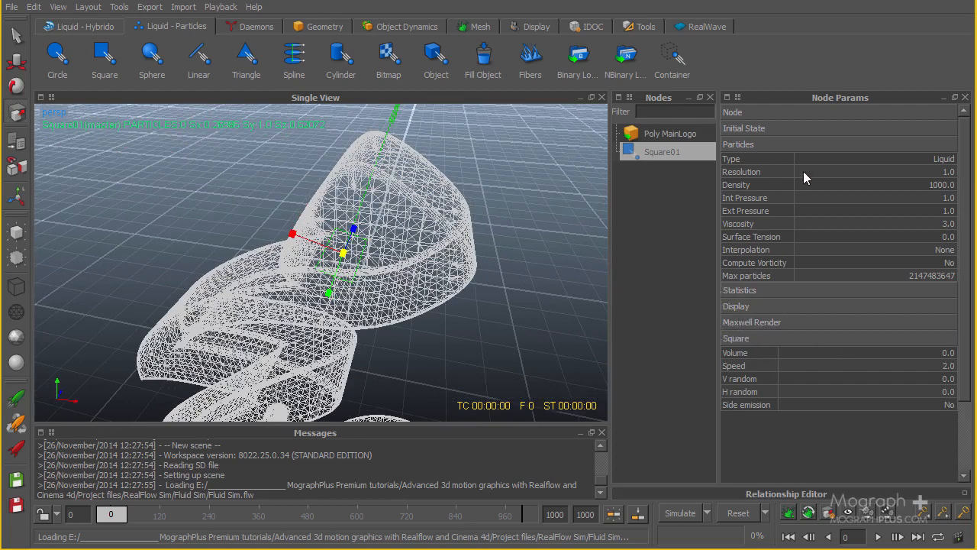
- Set Square01's Speed to 2.5 and V and H random to 4.0
scroll(down, 3)
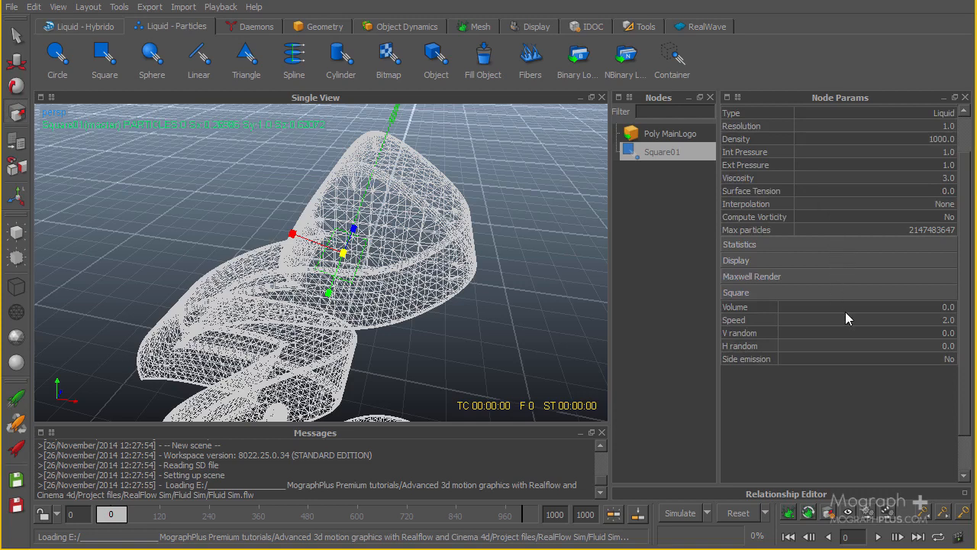
click(733, 319)
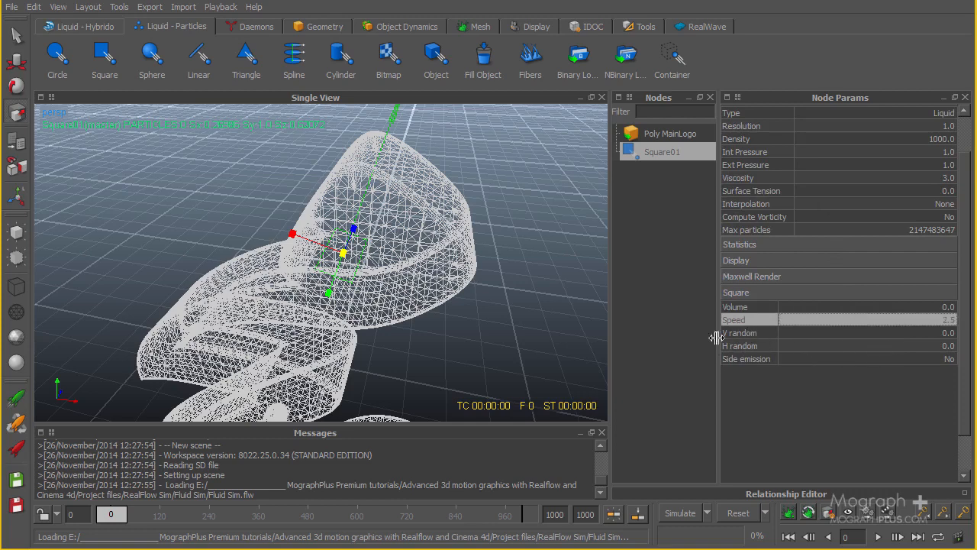
mouse_move(536, 216)
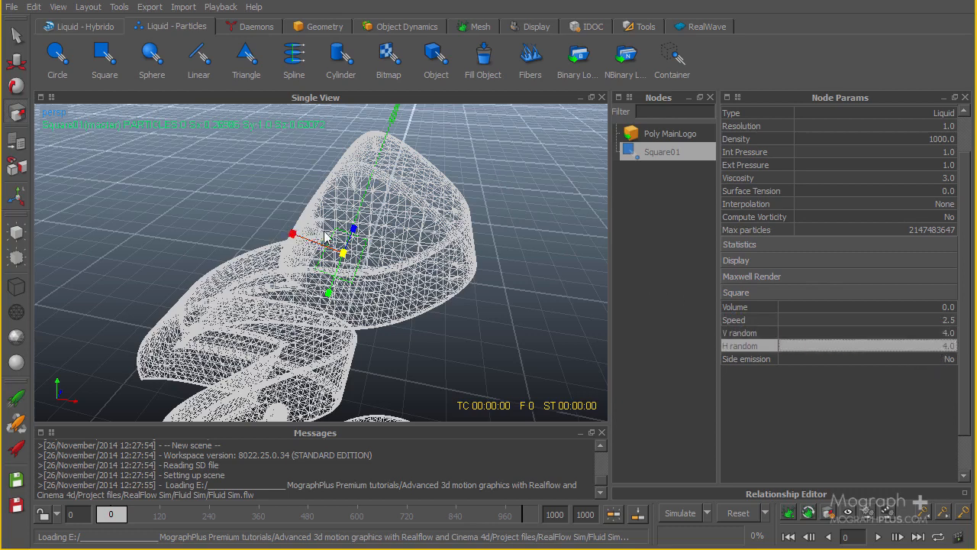
mouse_move(320, 271)
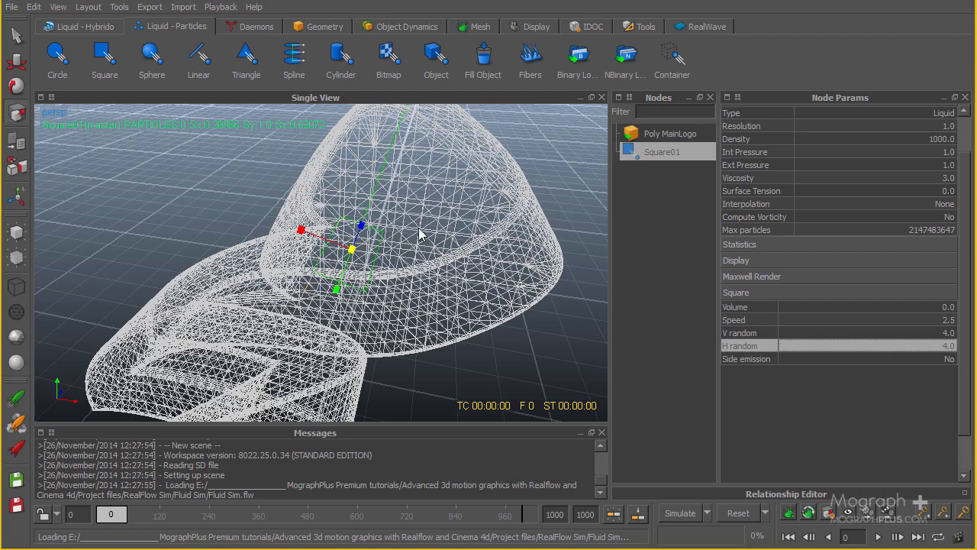
mouse_move(727, 250)
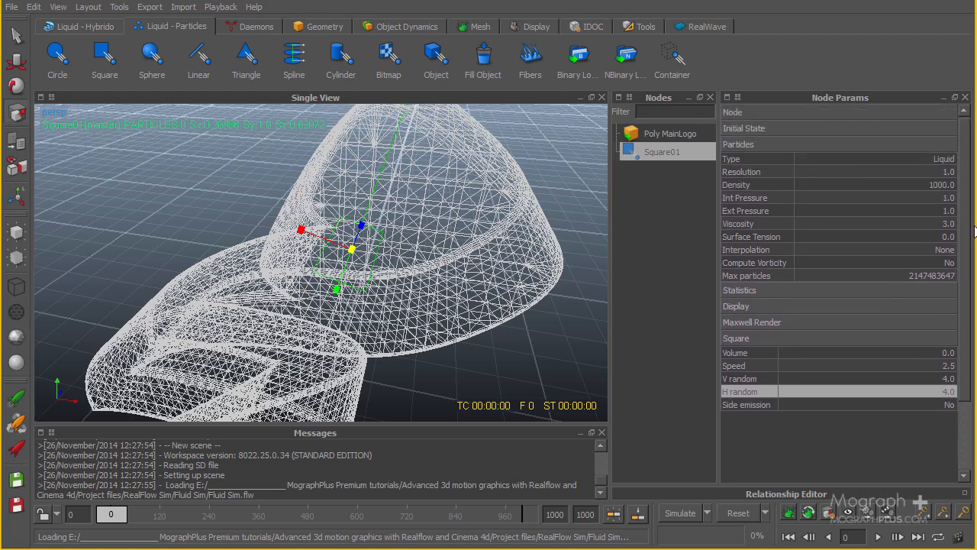
- Change Square01's Display Min range color from blue to orange
click(736, 339)
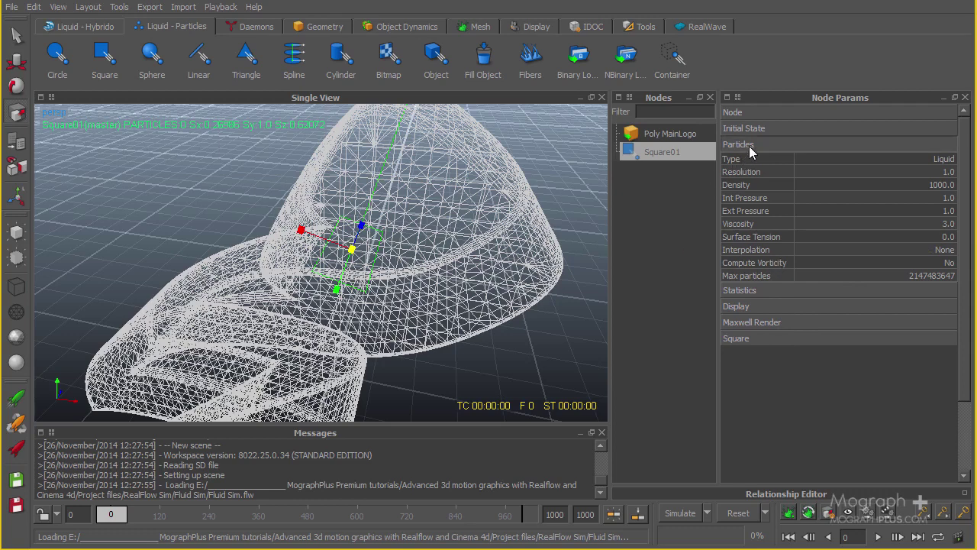
click(739, 144)
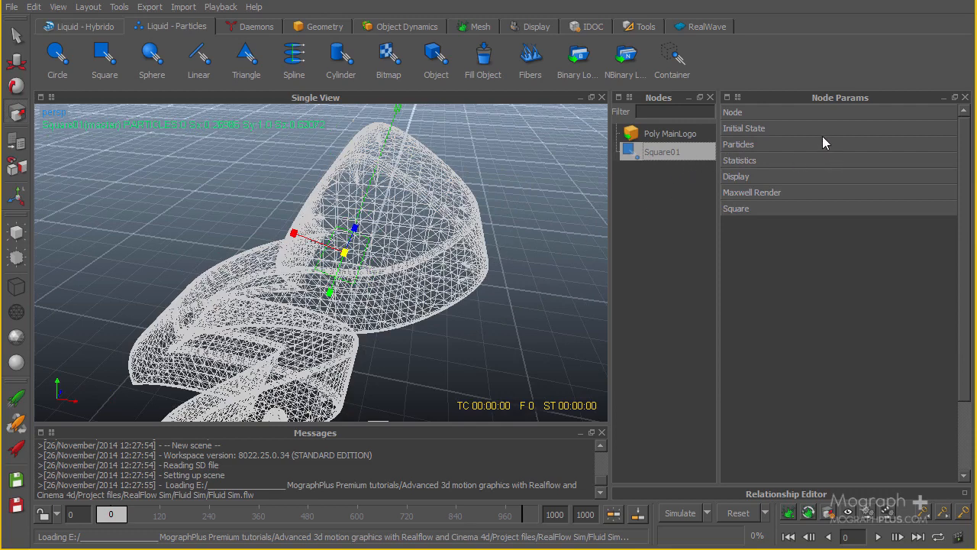
click(736, 176)
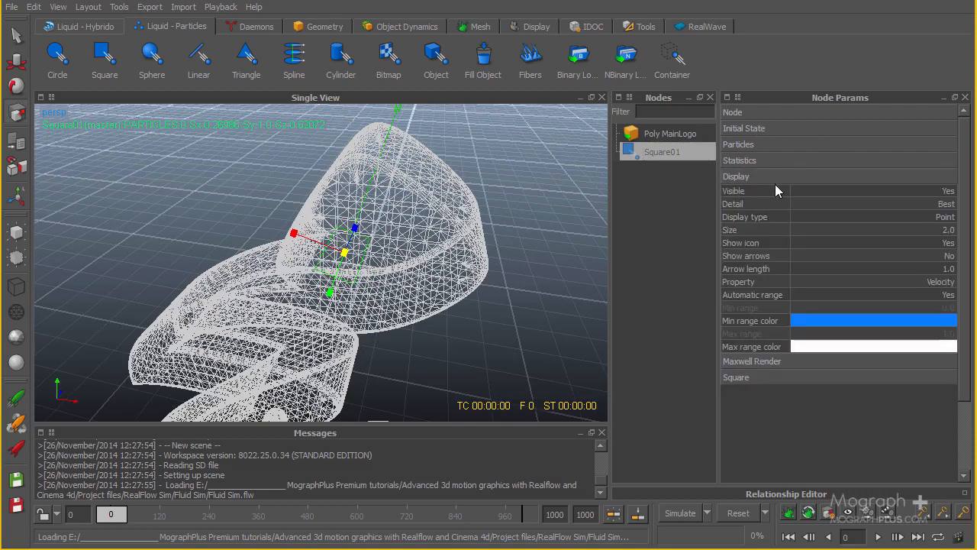
click(874, 320)
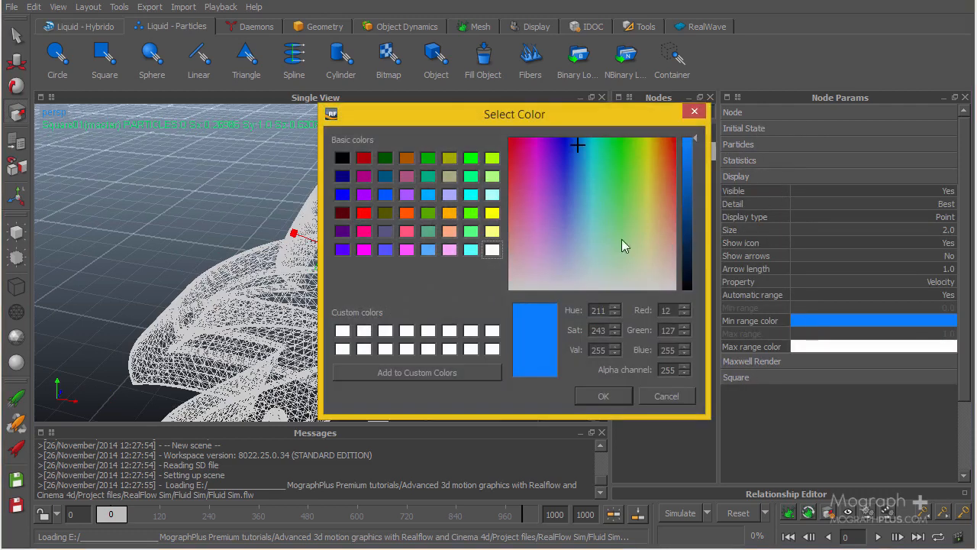
click(665, 144)
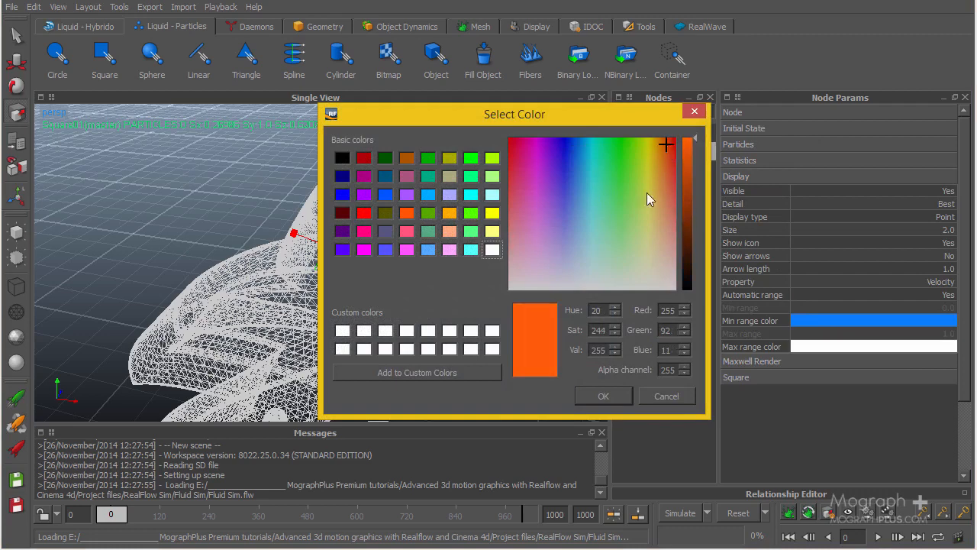
click(603, 396)
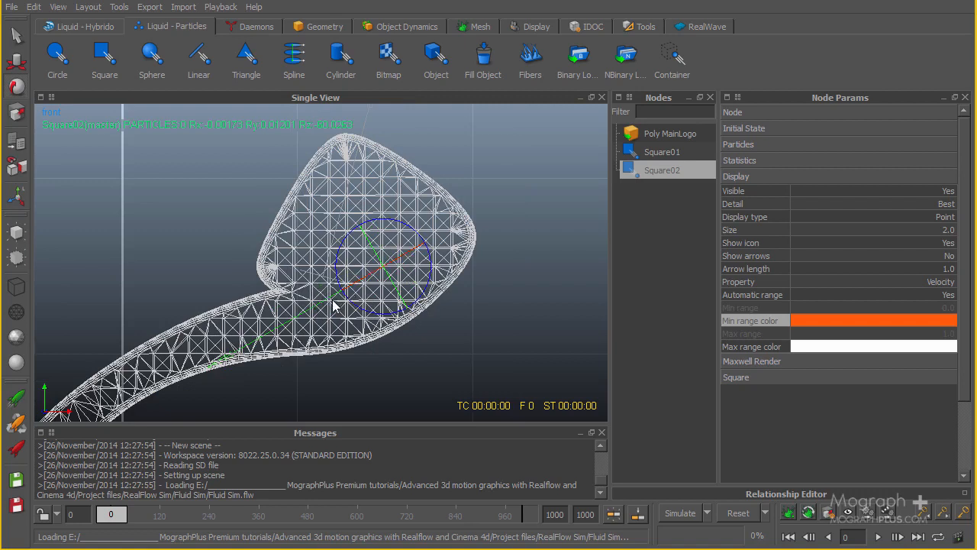
mouse_move(19, 76)
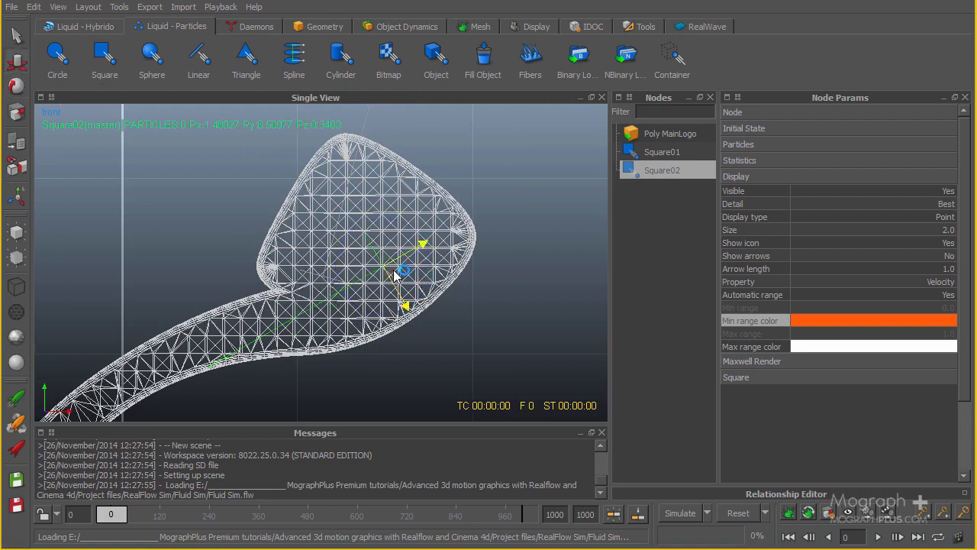
- Select both square emitters, then Square01 alone, to adjust its rotation
click(661, 152)
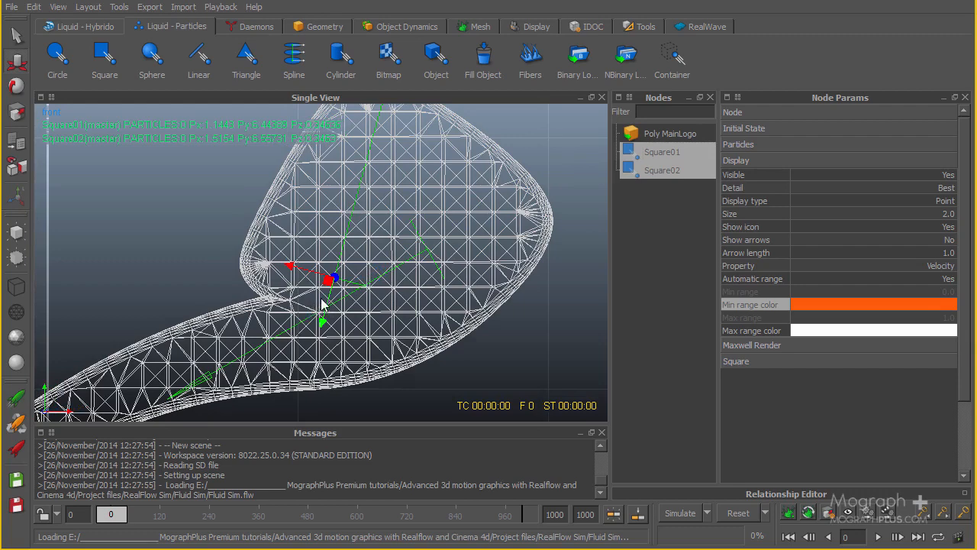
click(662, 151)
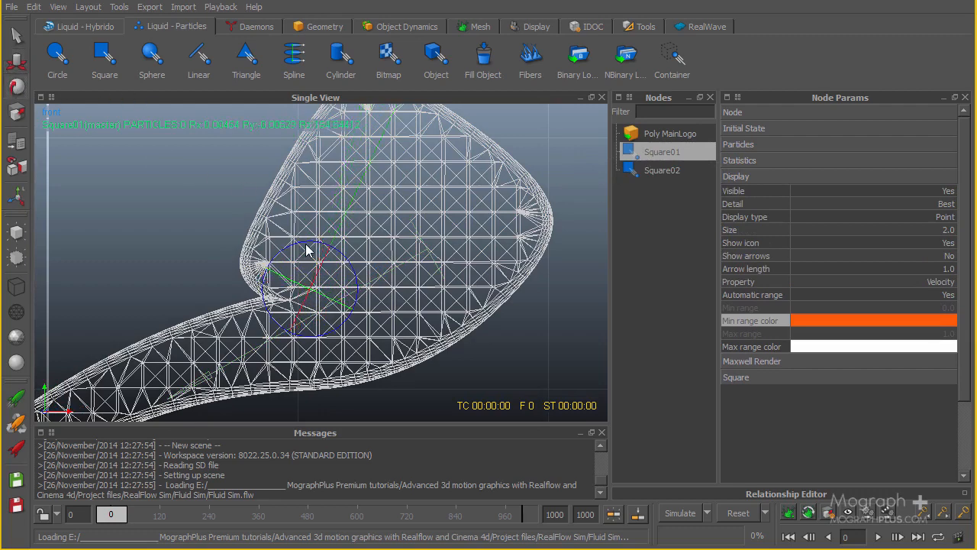
- Select Square02 and place it at the upper loop's right edge
click(662, 170)
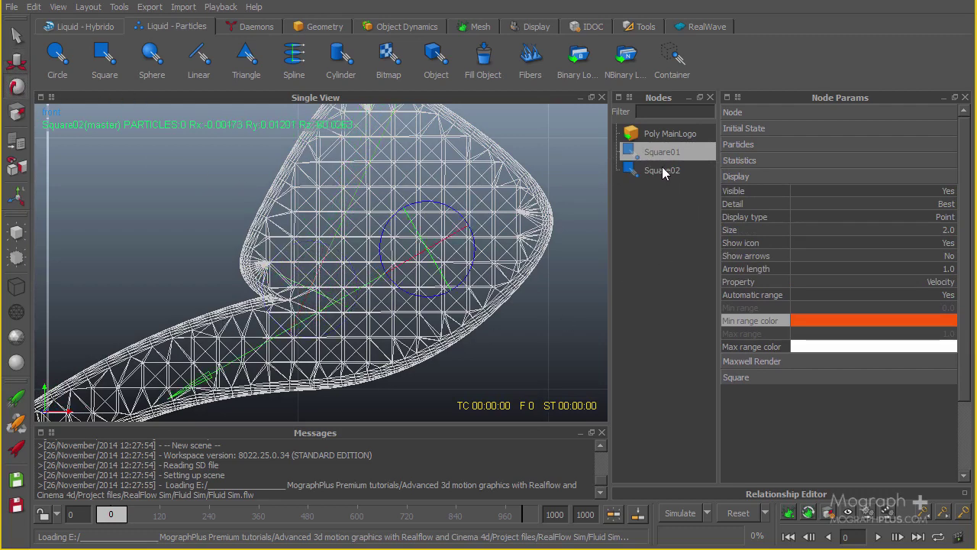
click(662, 170)
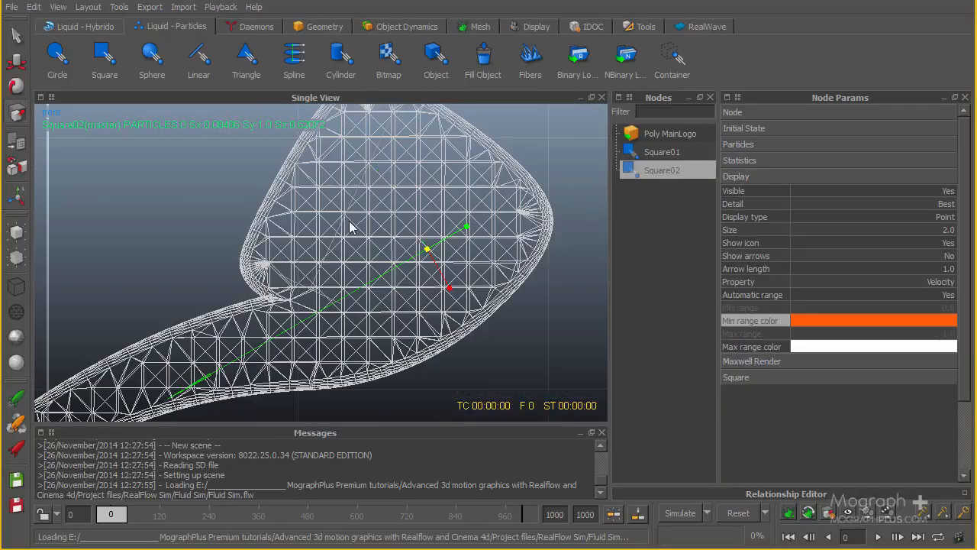
mouse_move(445, 273)
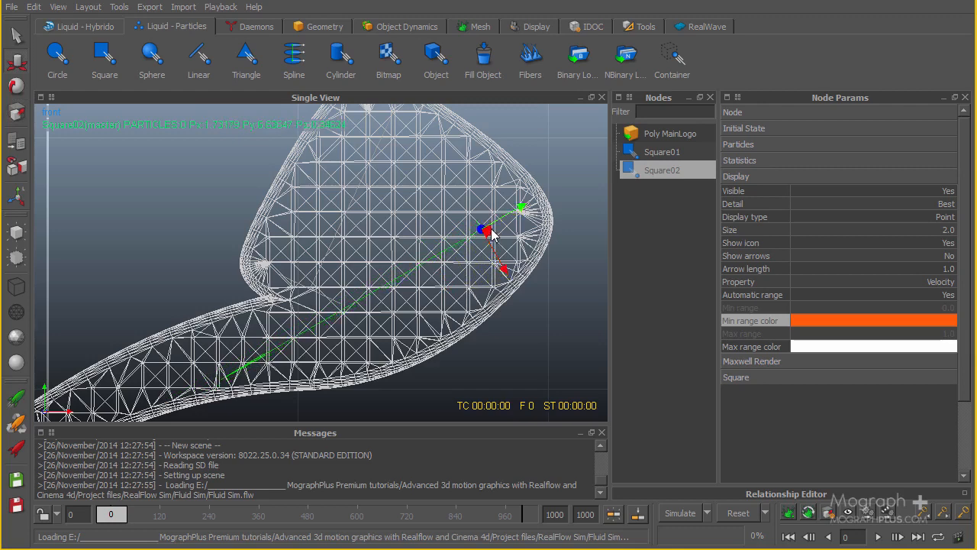
- Set Square02's Min range color to magenta
click(874, 319)
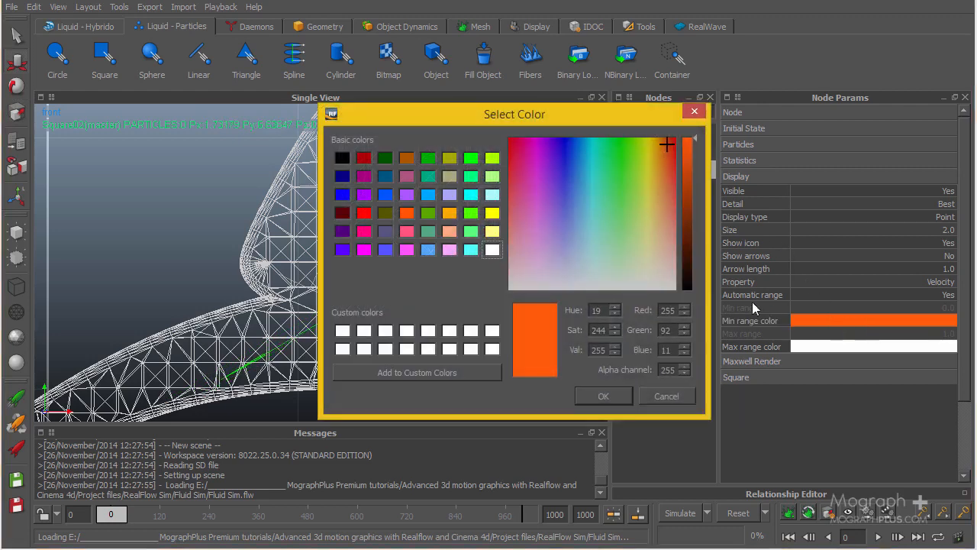
click(532, 155)
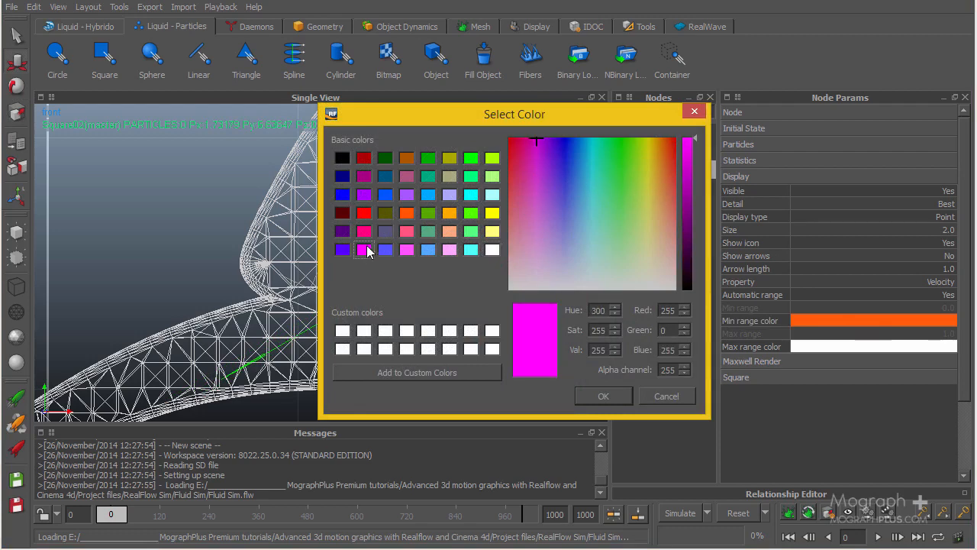
drag(515, 113, 591, 142)
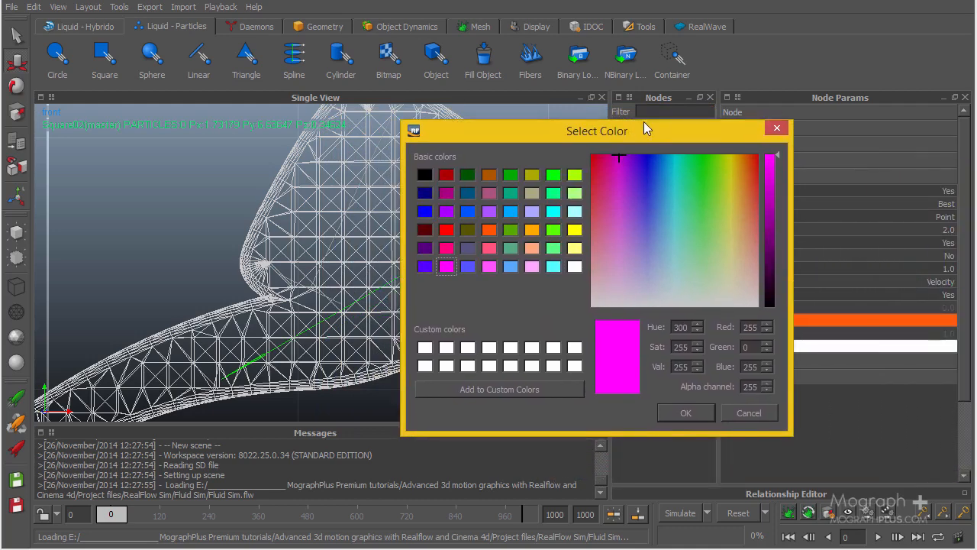
drag(597, 131, 466, 290)
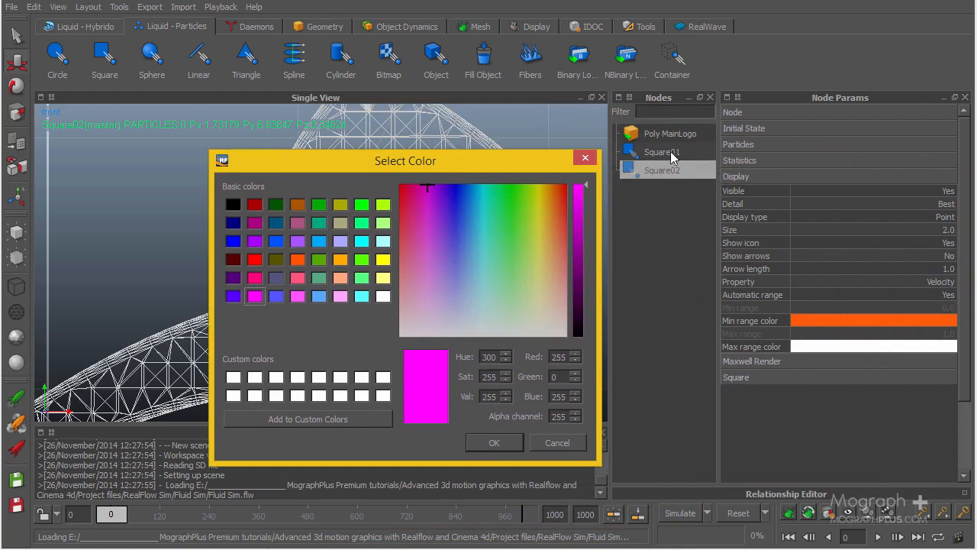
mouse_move(575, 265)
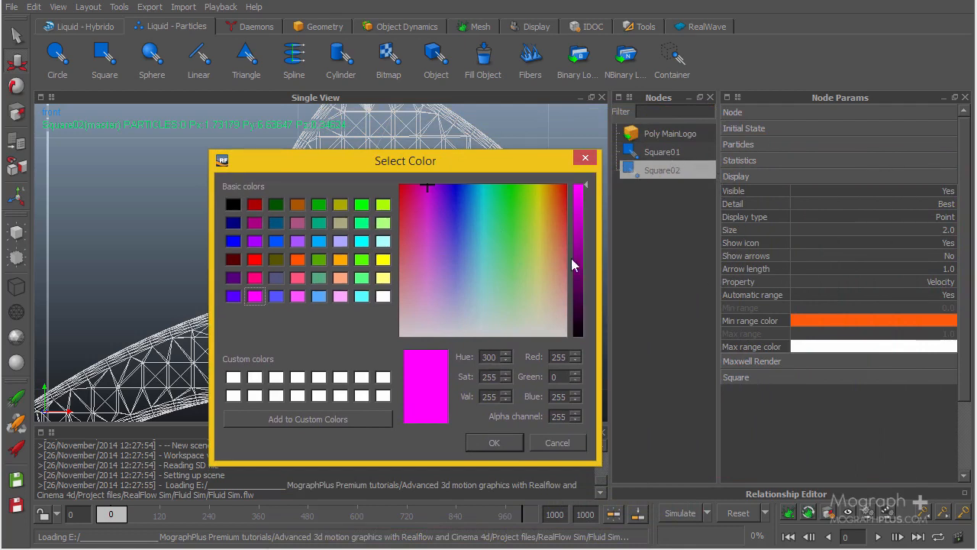
mouse_move(502, 447)
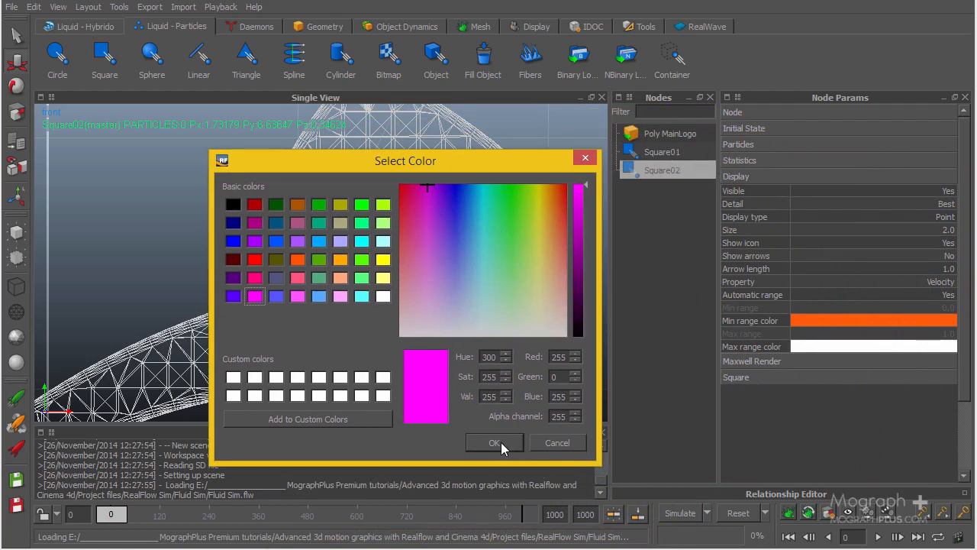
click(495, 442)
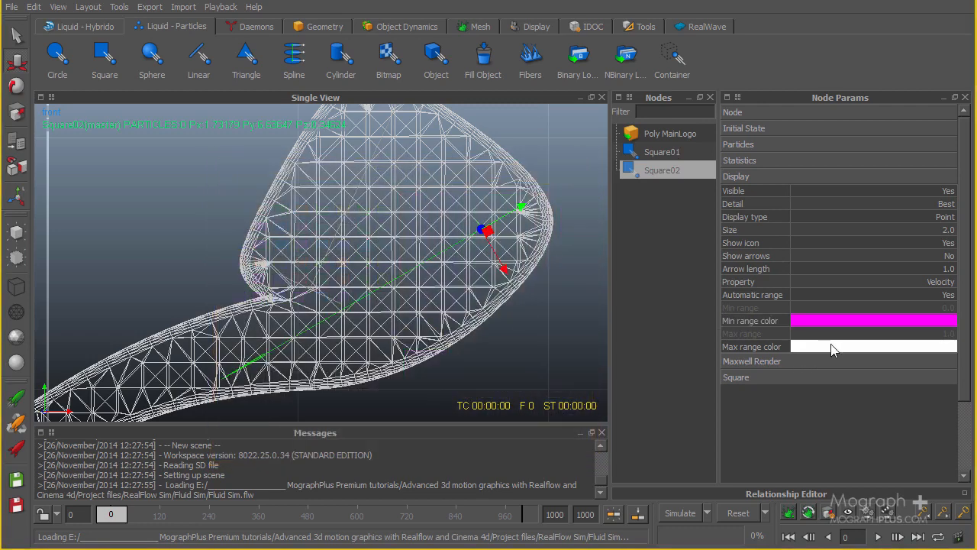
- Set Max range color to magenta for Square02 and orange for Square01
click(874, 321)
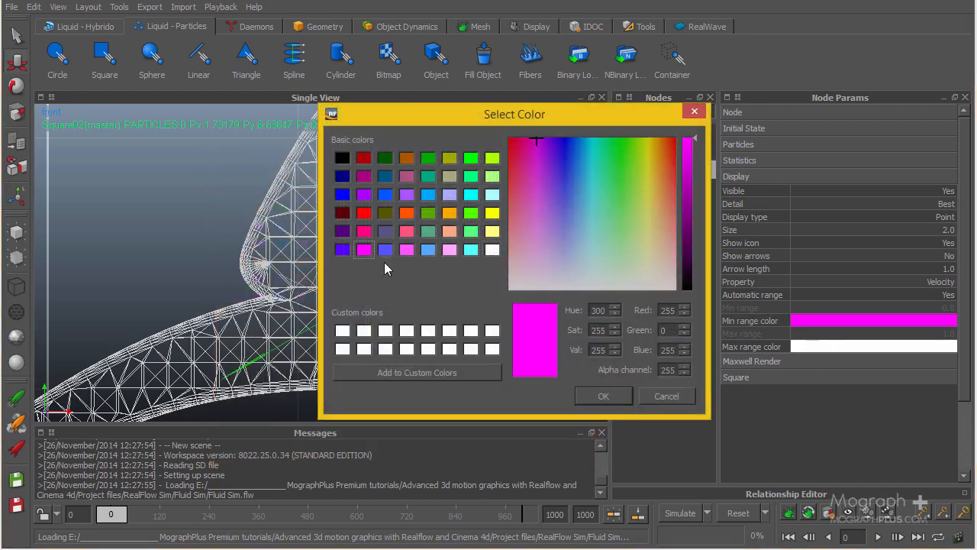
click(604, 396)
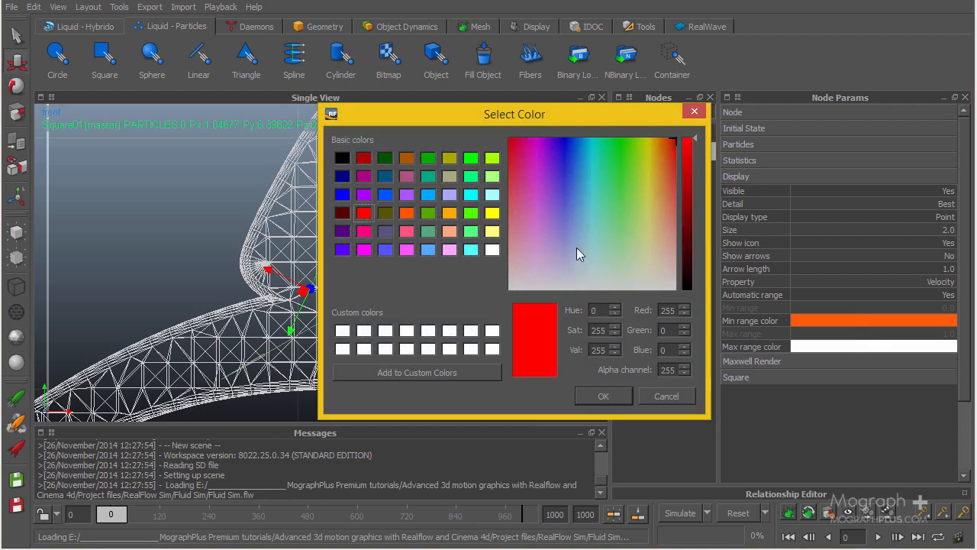
click(363, 228)
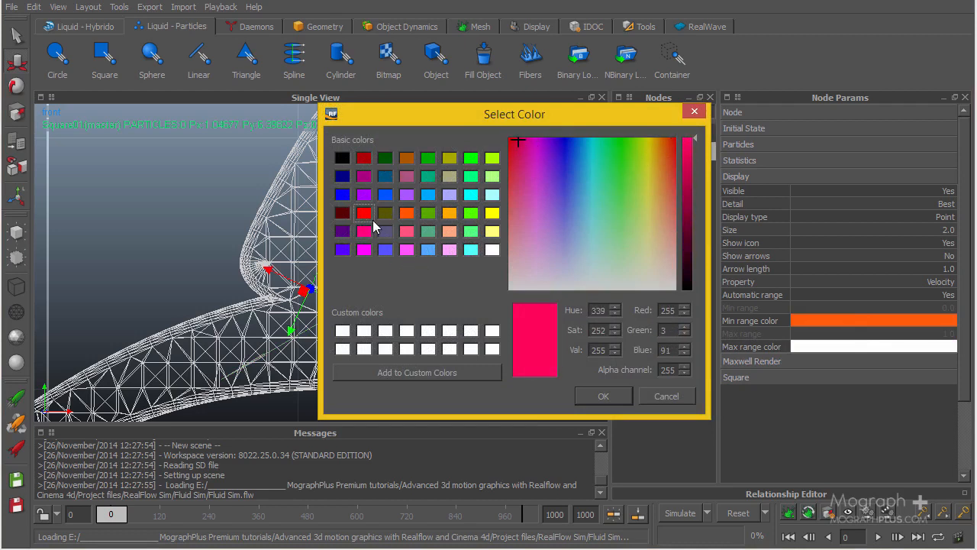
click(603, 395)
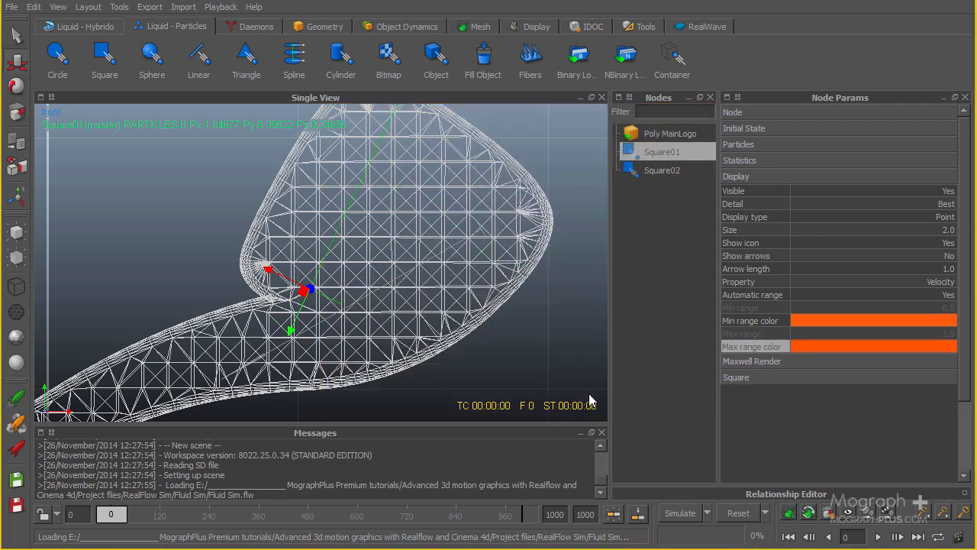
click(662, 170)
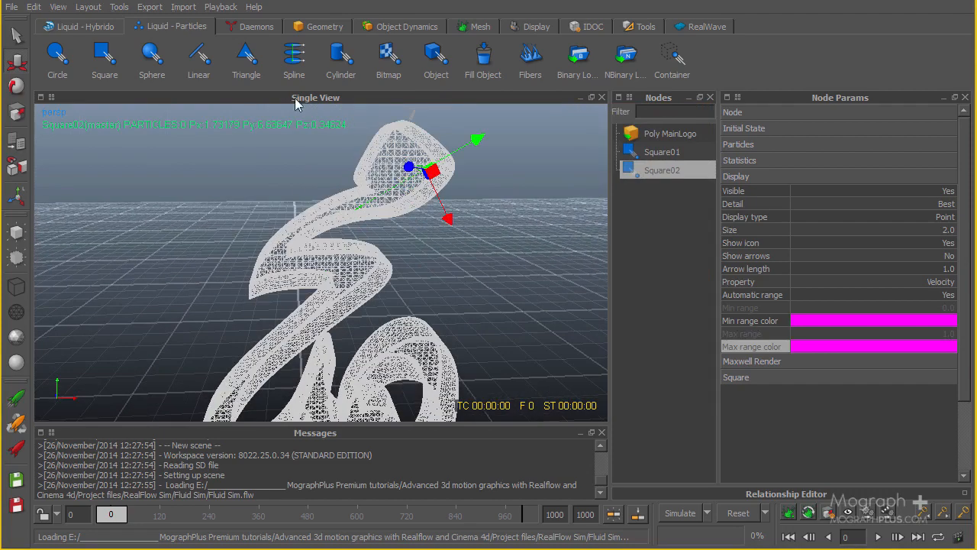
- Display the daemon types, such as gravity and wind, from the Daemons shelf
click(256, 26)
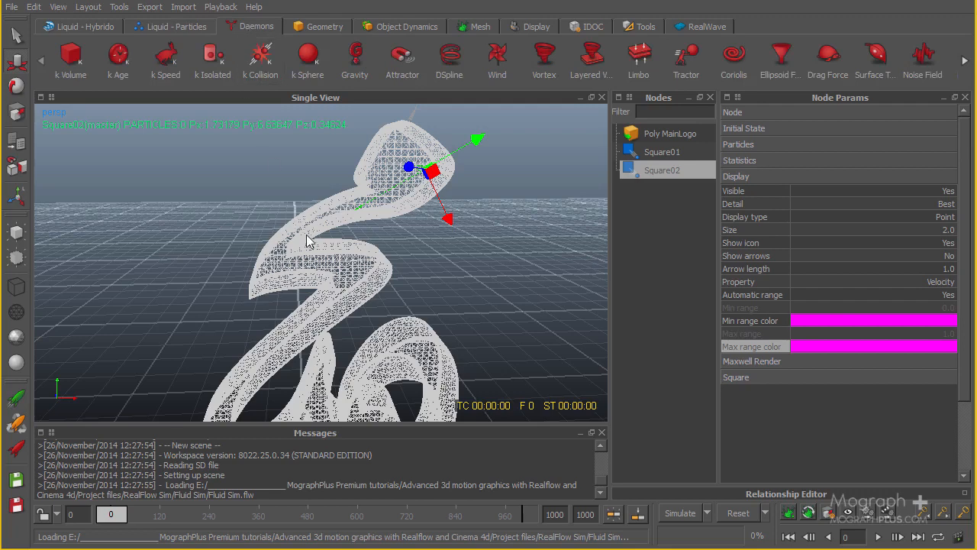
mouse_move(653, 187)
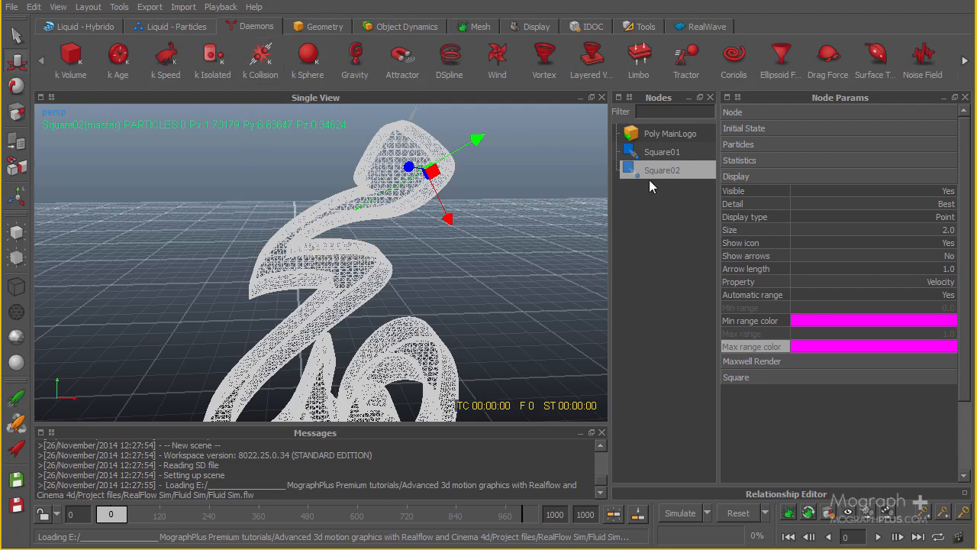
mouse_move(141, 91)
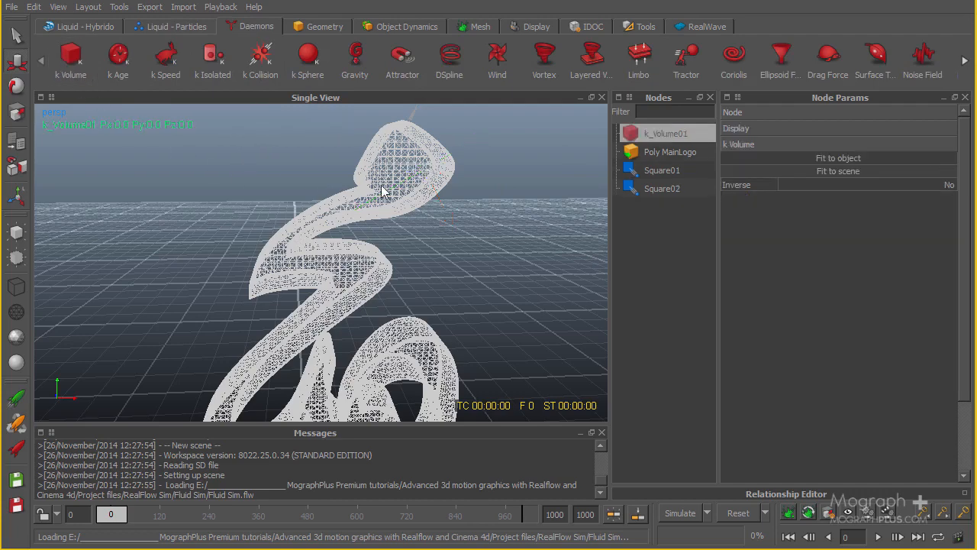
- Fit the new k Volume daemon's box to the whole scene and orbit to confirm it encloses the logo
drag(382, 191, 328, 290)
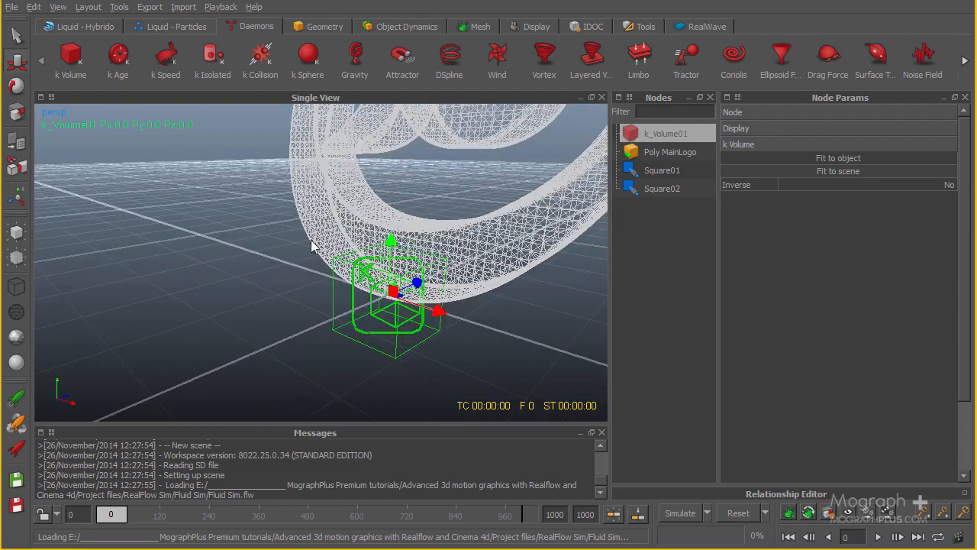
drag(313, 247, 375, 278)
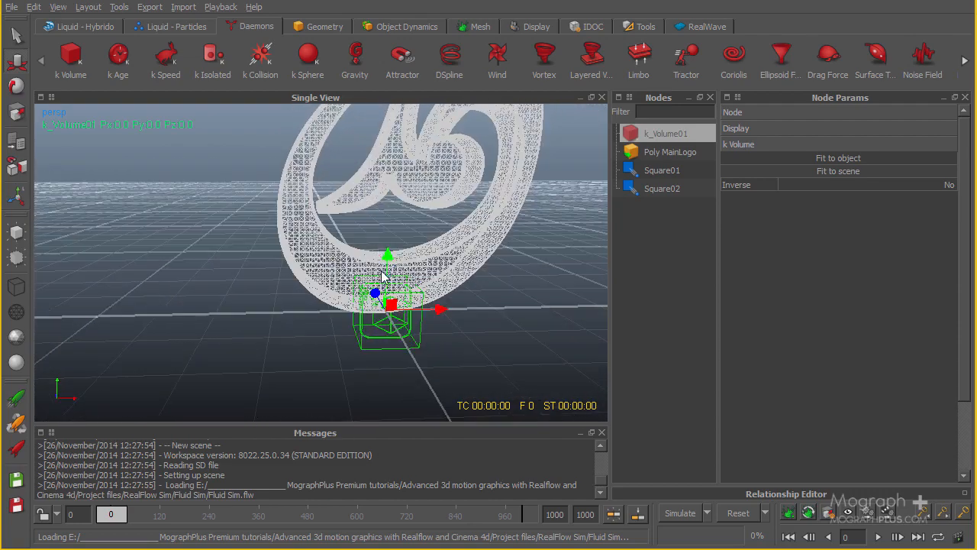
drag(382, 275, 374, 340)
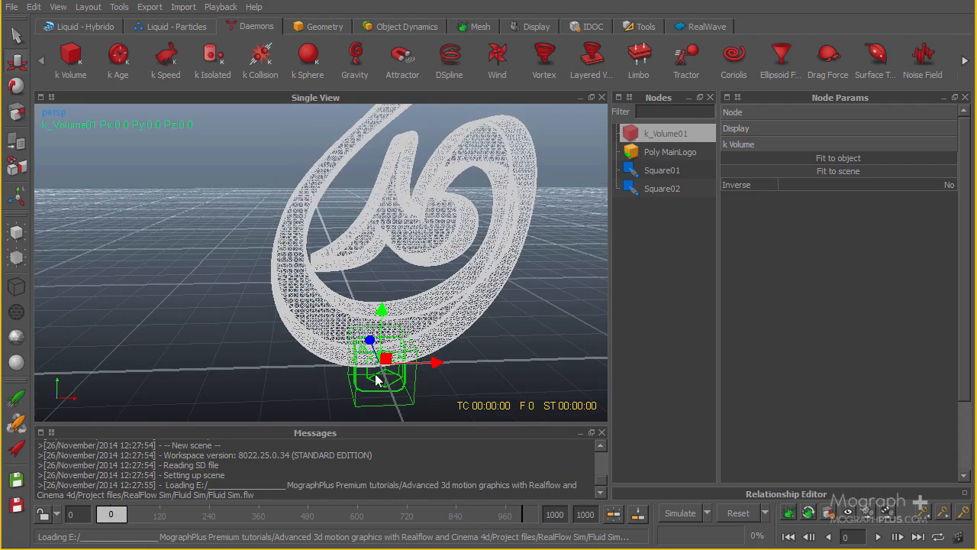
mouse_move(438, 281)
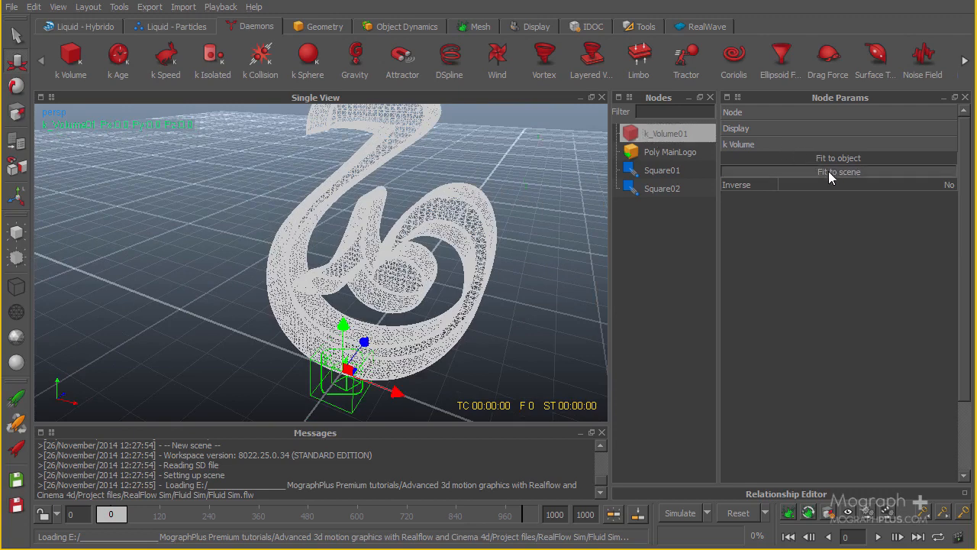
click(837, 171)
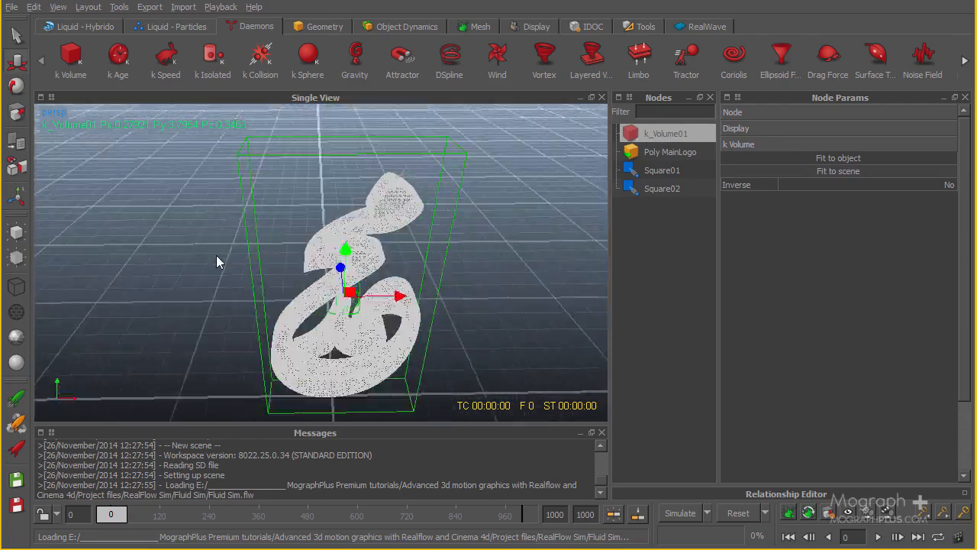
drag(217, 261, 304, 288)
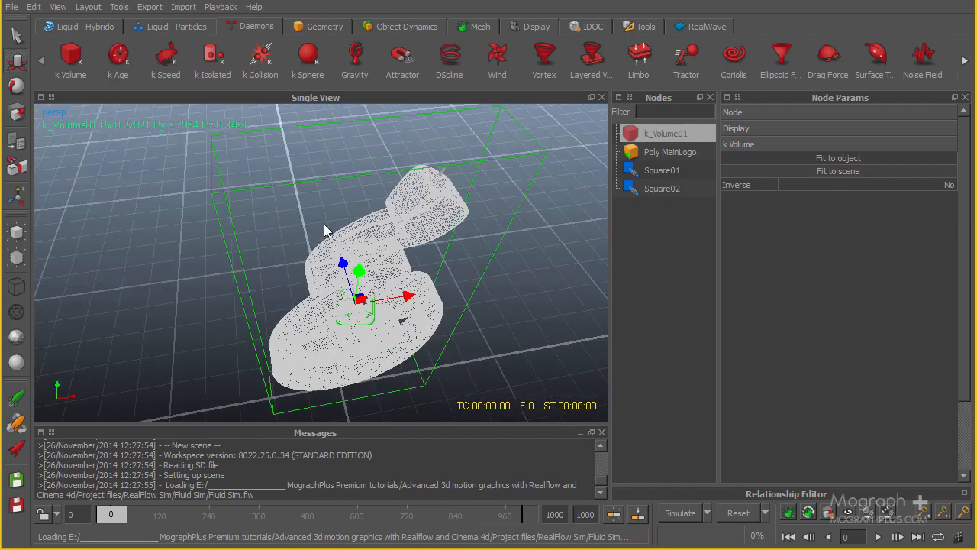
mouse_move(312, 230)
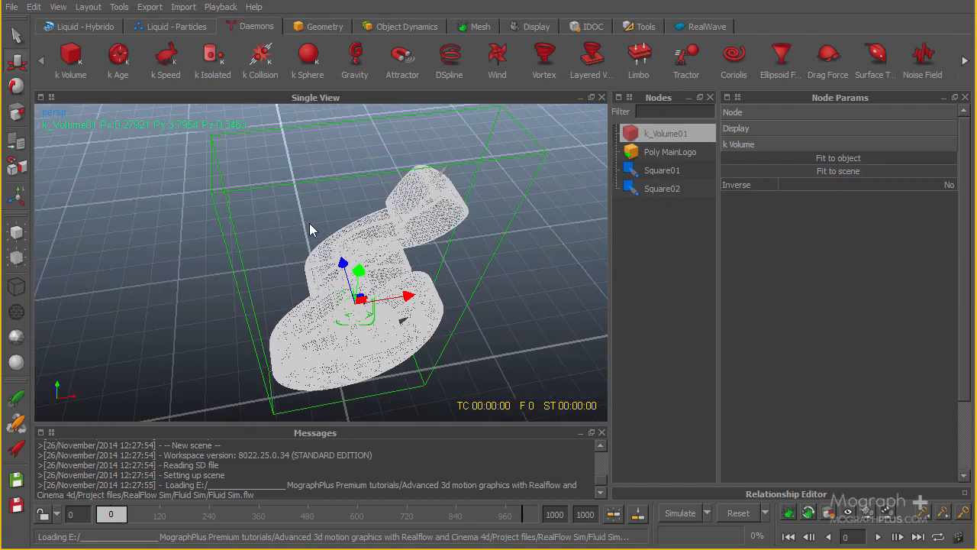
drag(310, 230, 380, 232)
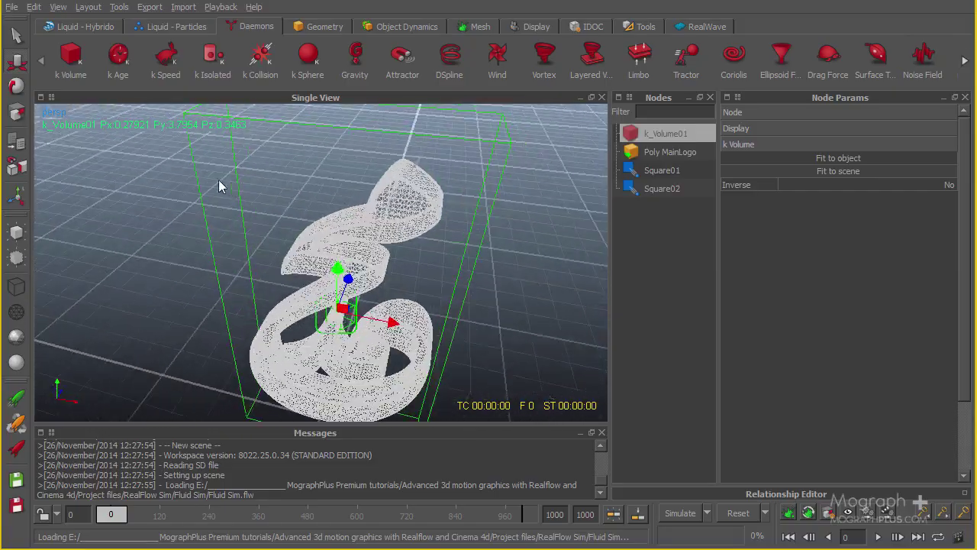
drag(221, 187, 381, 172)
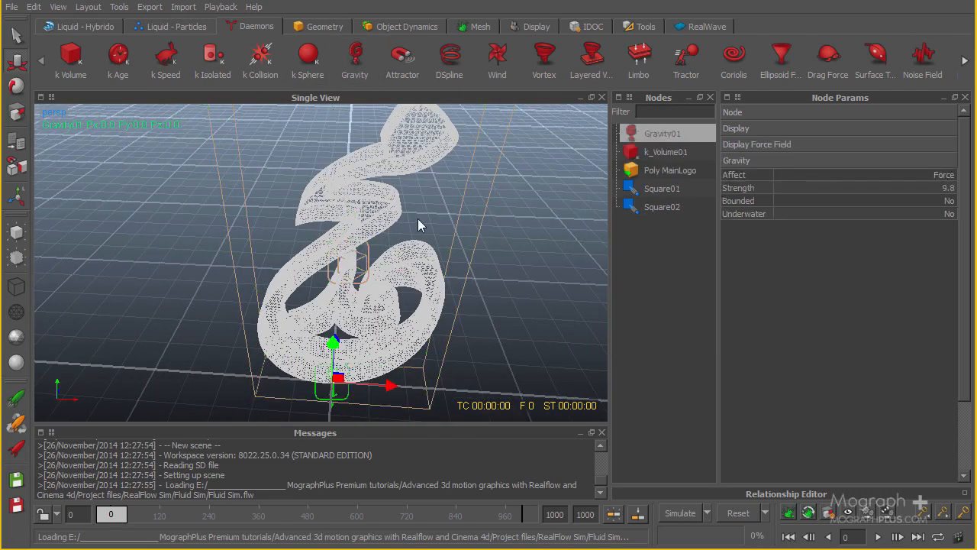
drag(419, 224, 428, 231)
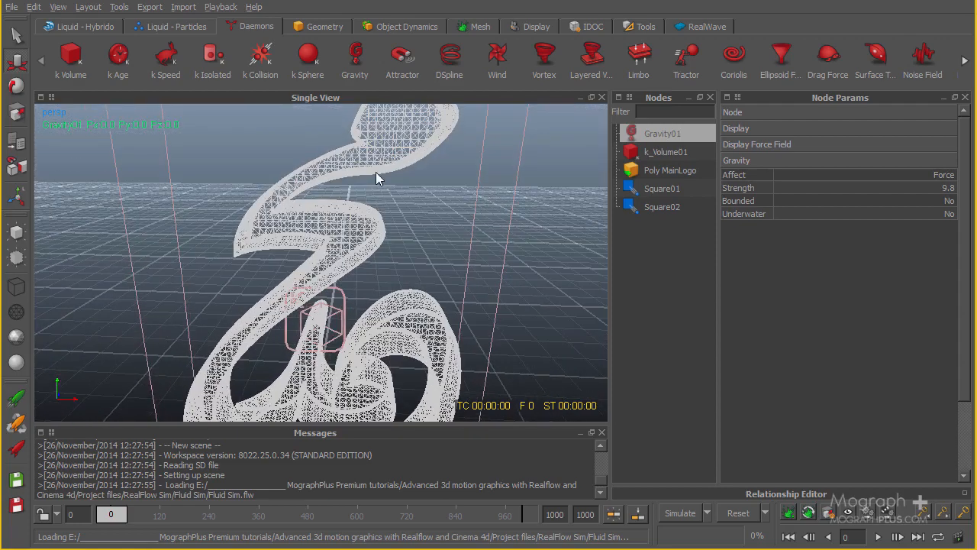
mouse_move(271, 222)
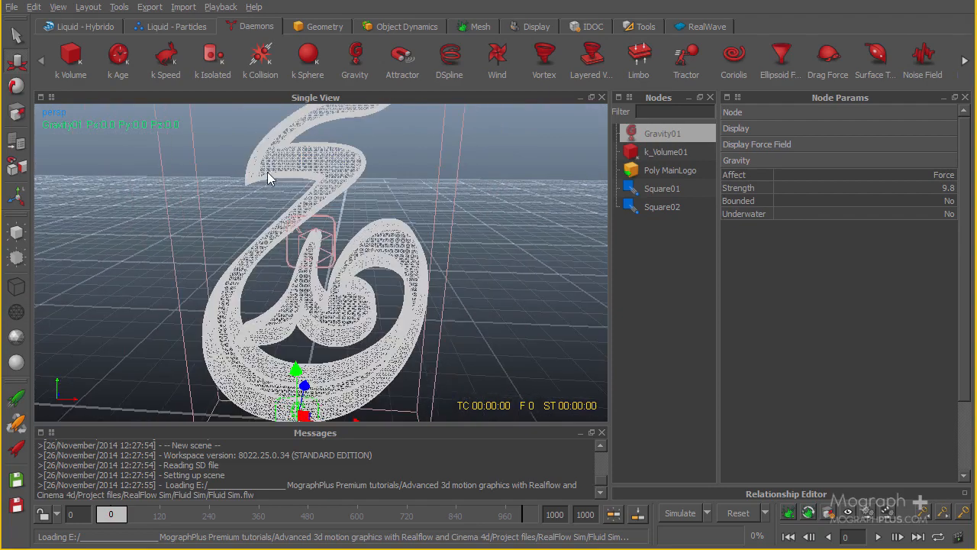
mouse_move(296, 169)
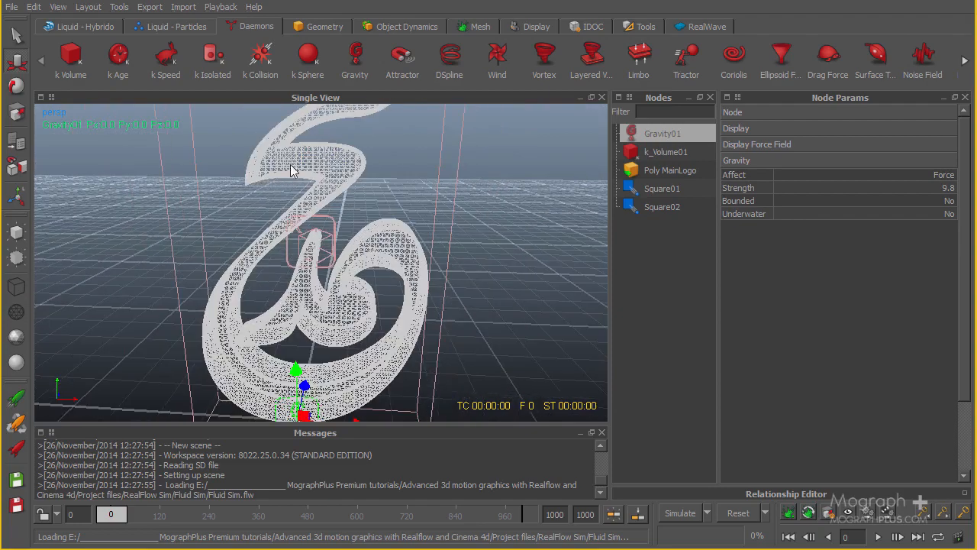
drag(298, 168, 355, 237)
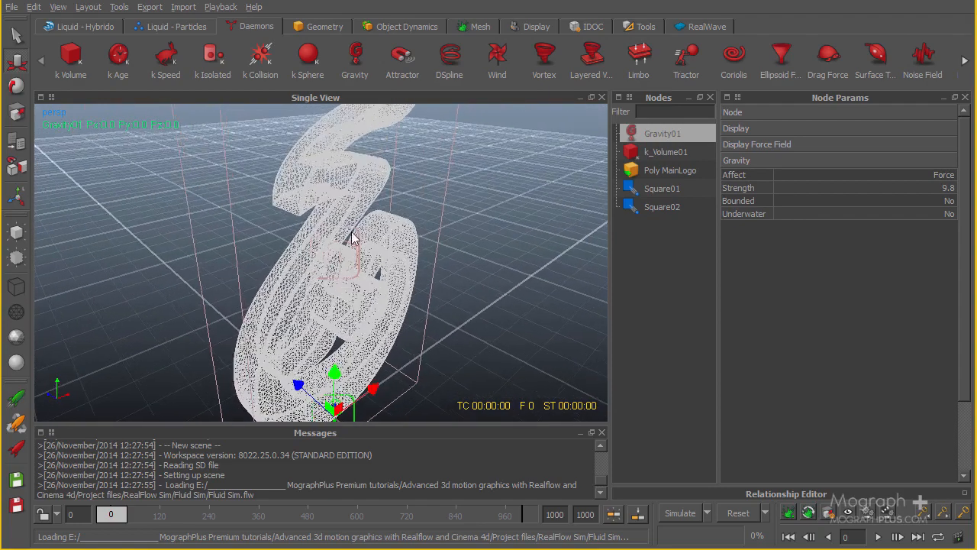
drag(355, 236, 382, 259)
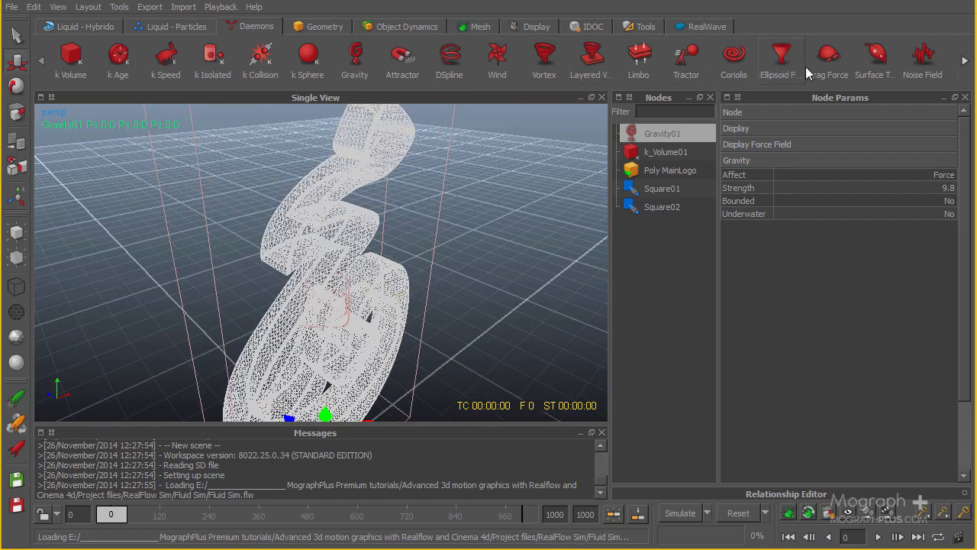
- Create Drag_Force01 from the Daemons shelf
click(827, 58)
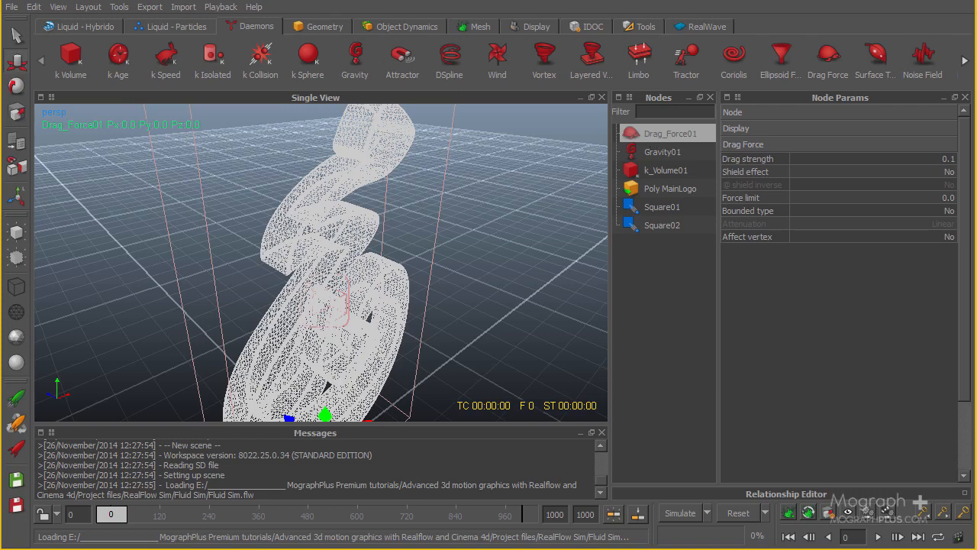
mouse_move(736, 172)
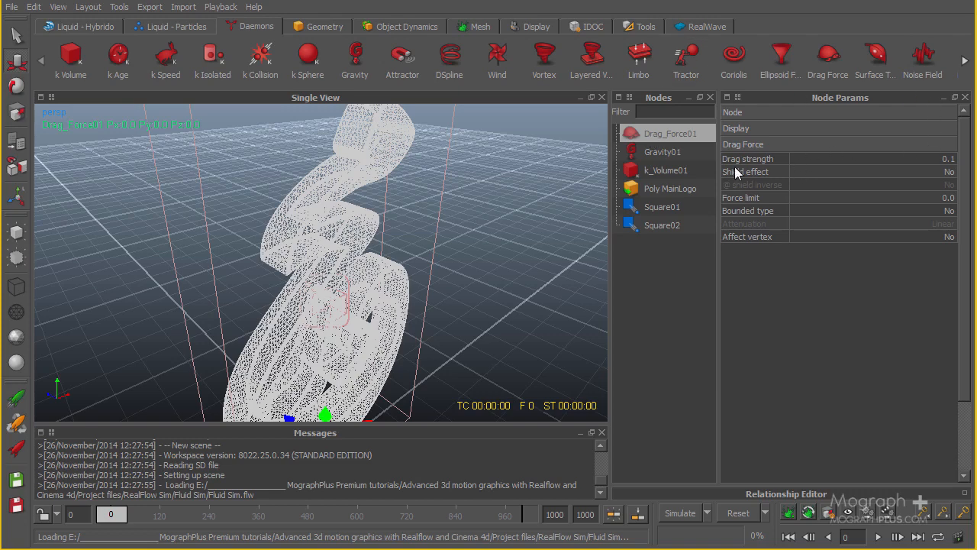
mouse_move(874, 169)
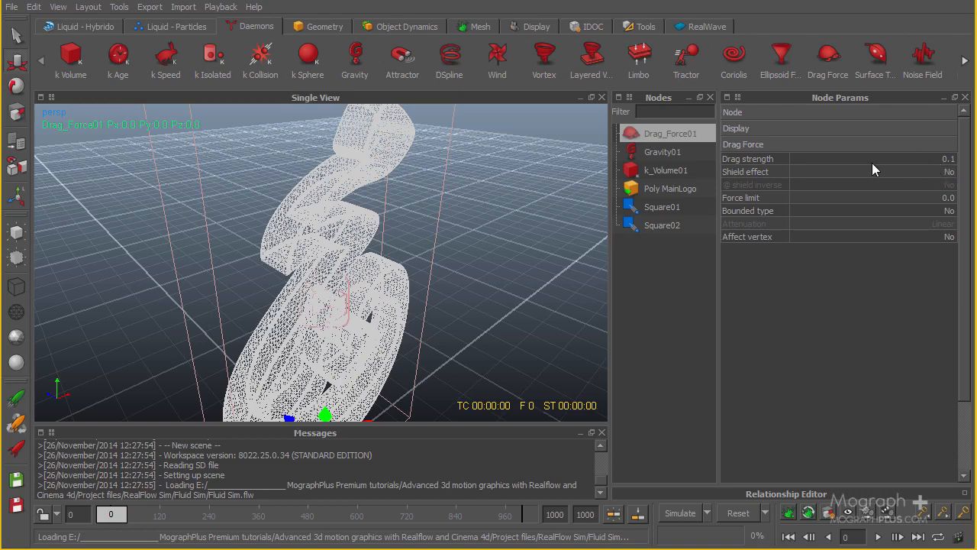
mouse_move(703, 99)
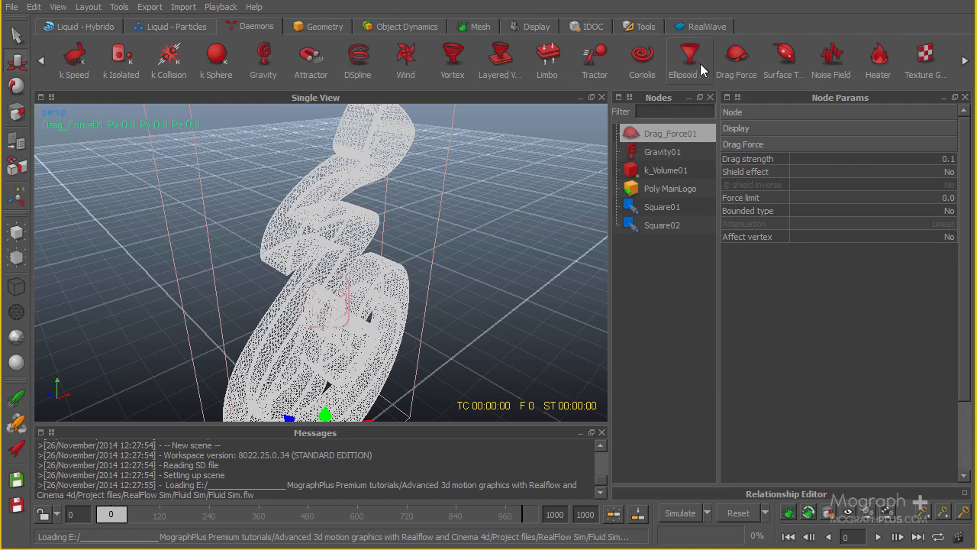
- Create a Surface Tension daemon, lower its strength from 5.0 to 3.5, and orbit around the logo
click(783, 60)
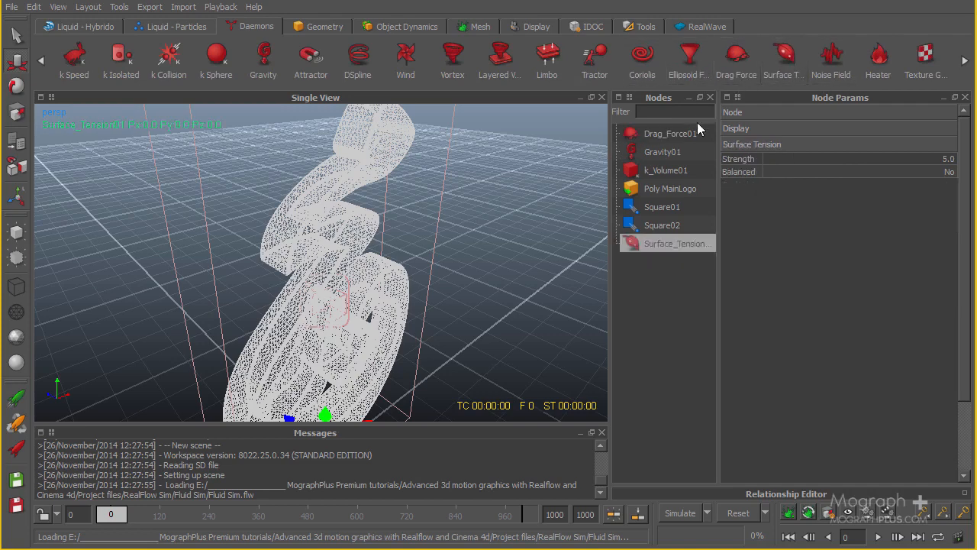
mouse_move(663, 140)
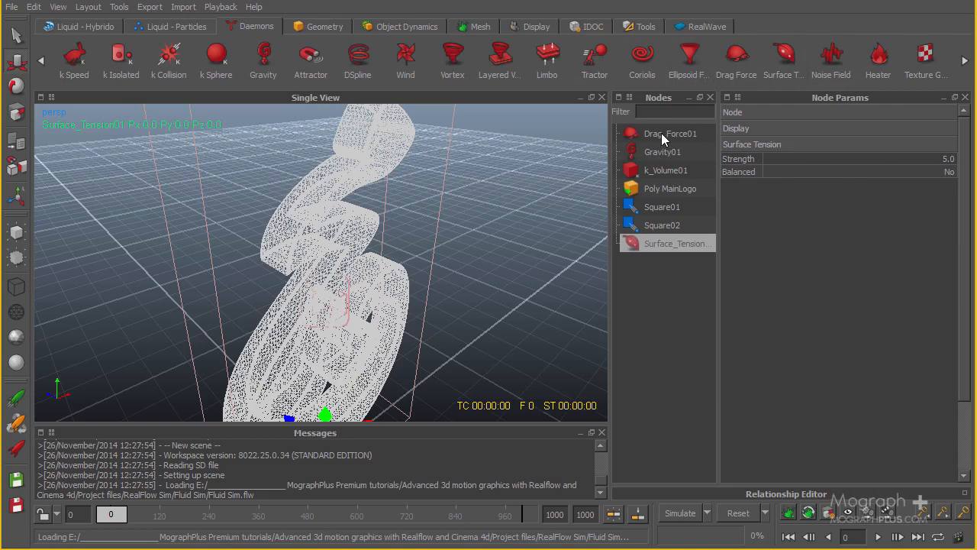
mouse_move(653, 267)
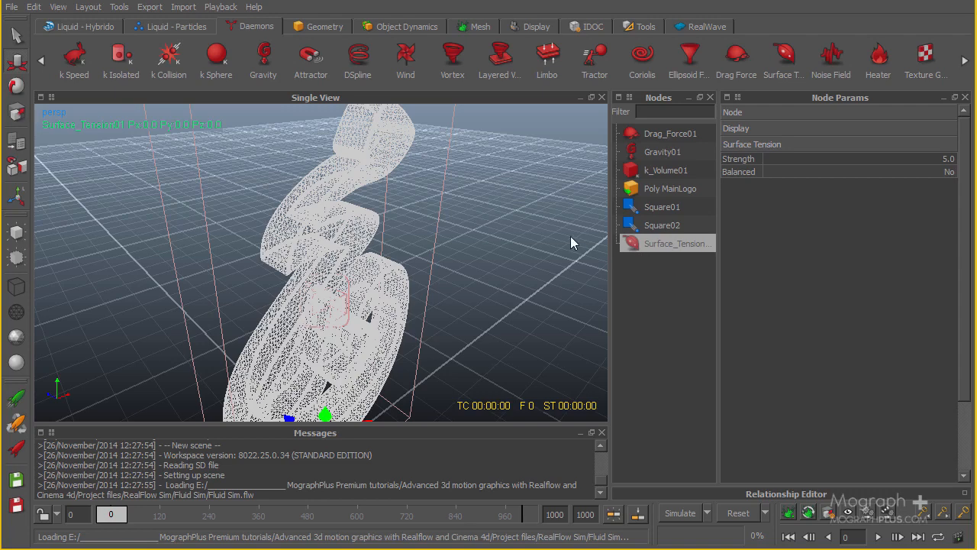
mouse_move(559, 253)
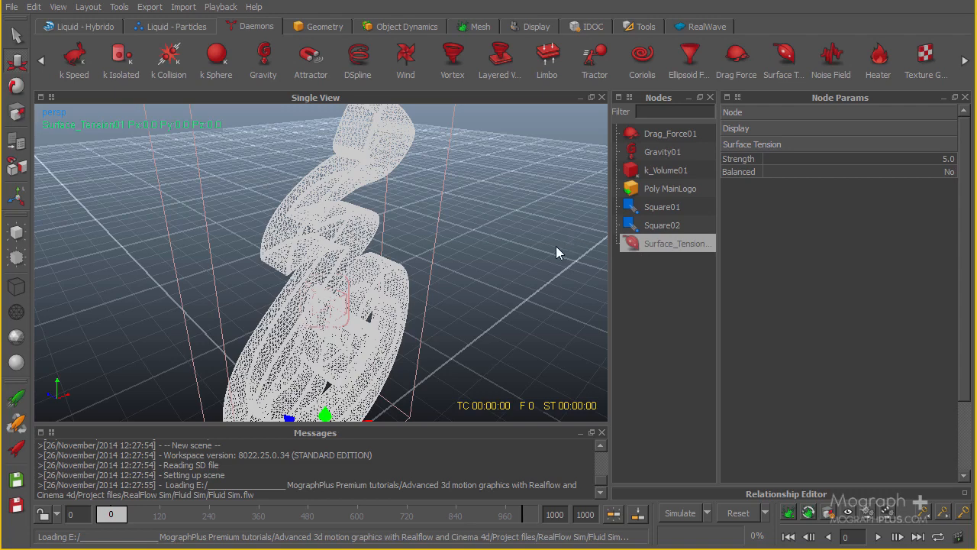
mouse_move(639, 276)
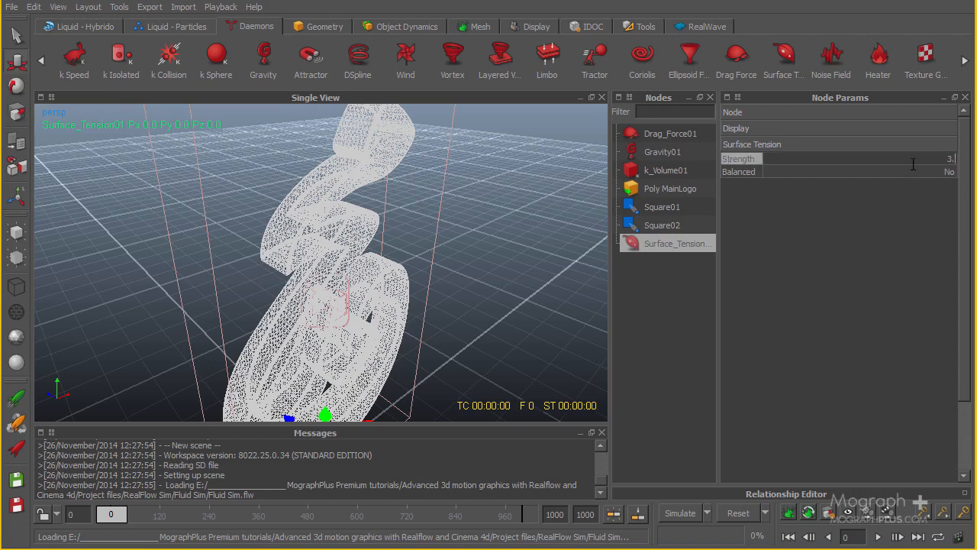
text(3.5)
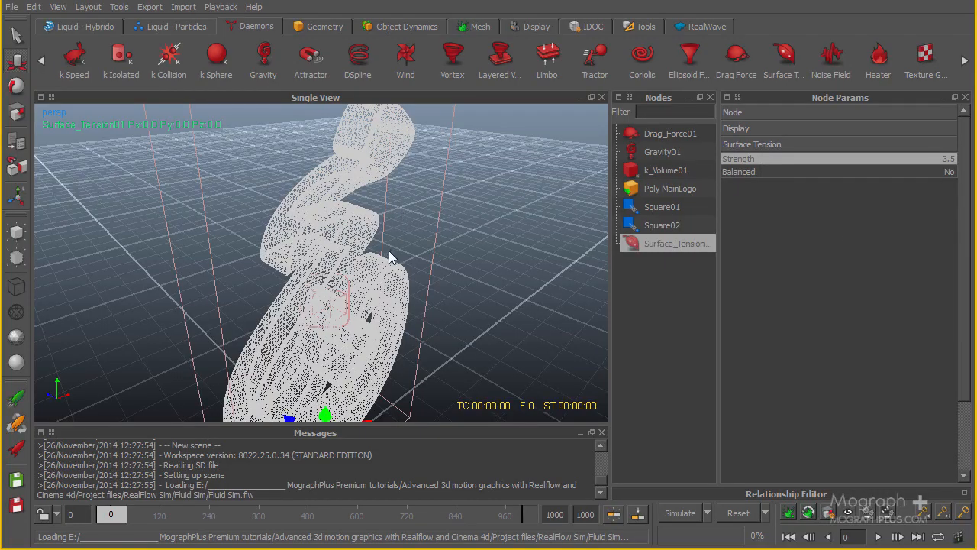
drag(389, 257, 348, 208)
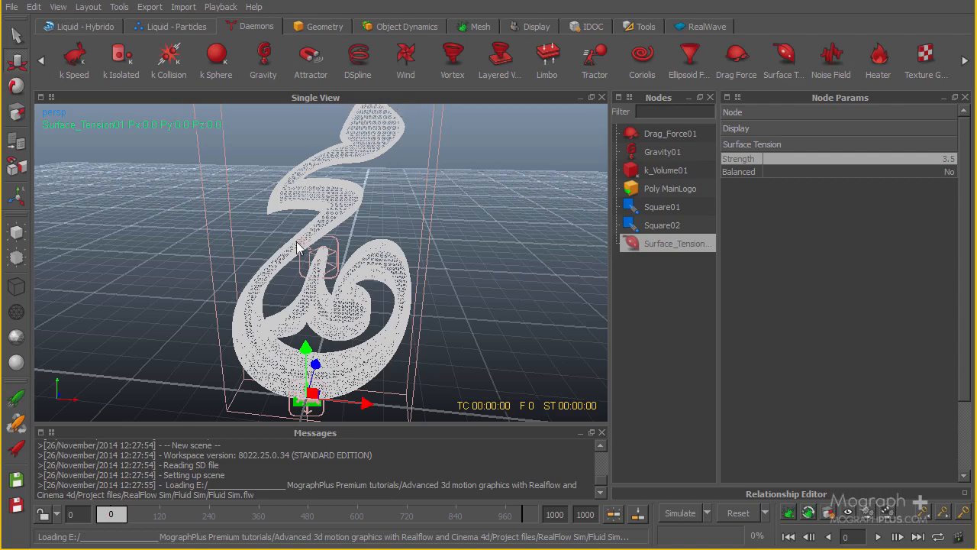
mouse_move(222, 279)
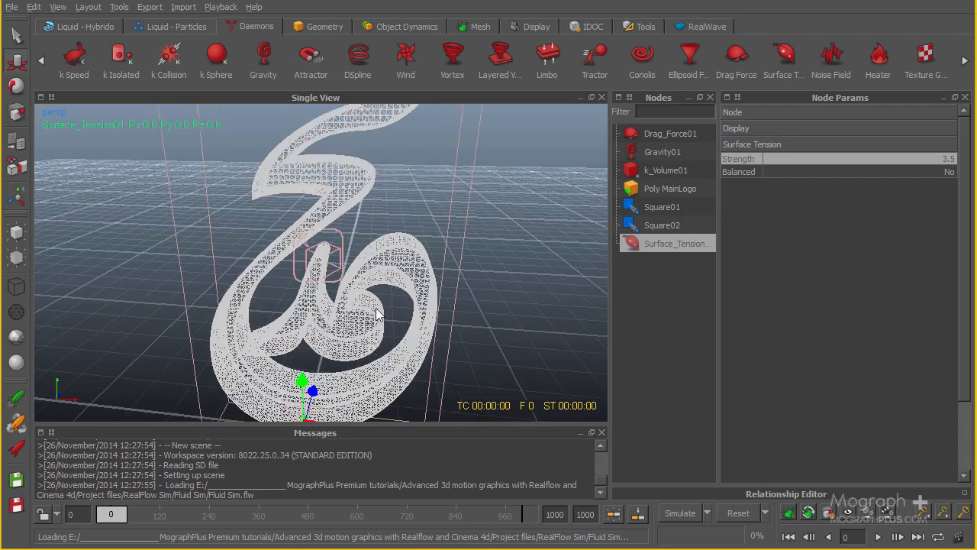
drag(381, 313, 382, 232)
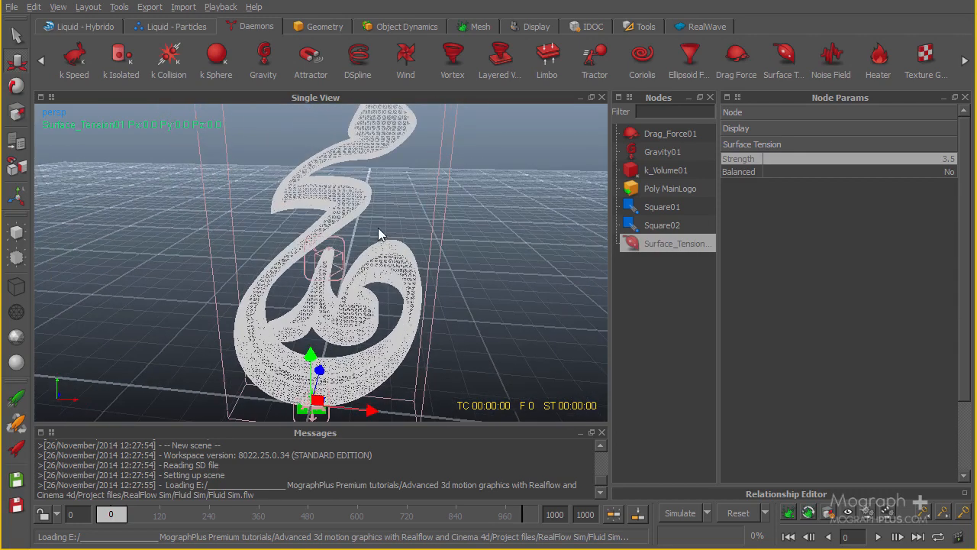
drag(382, 233, 311, 211)
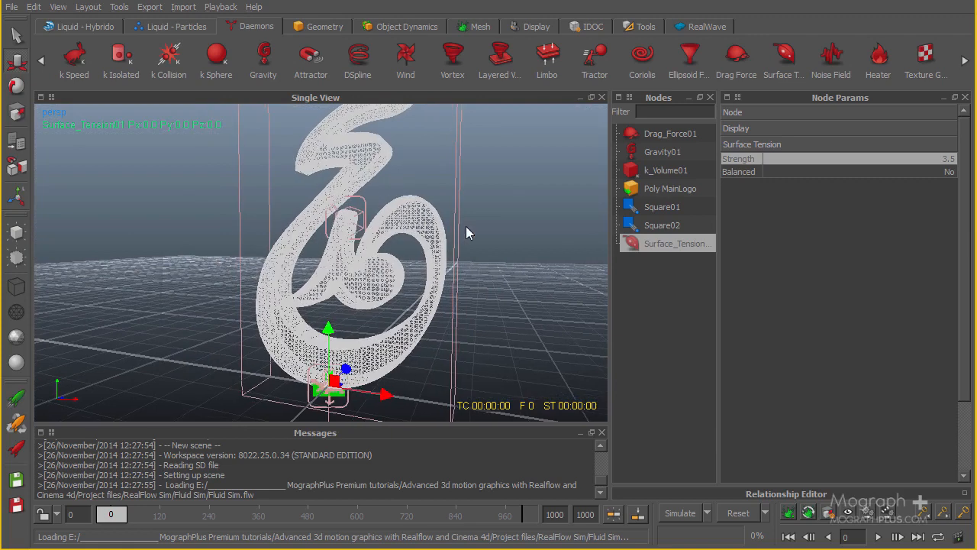
mouse_move(742, 498)
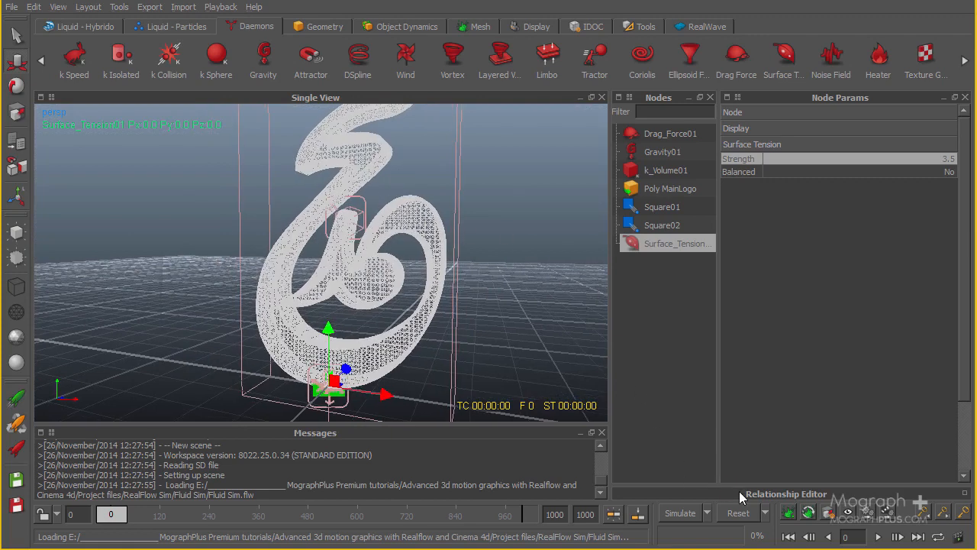
- Open and enlarge the Relationship Editor, then reposition the Square01 node in the graph
click(787, 494)
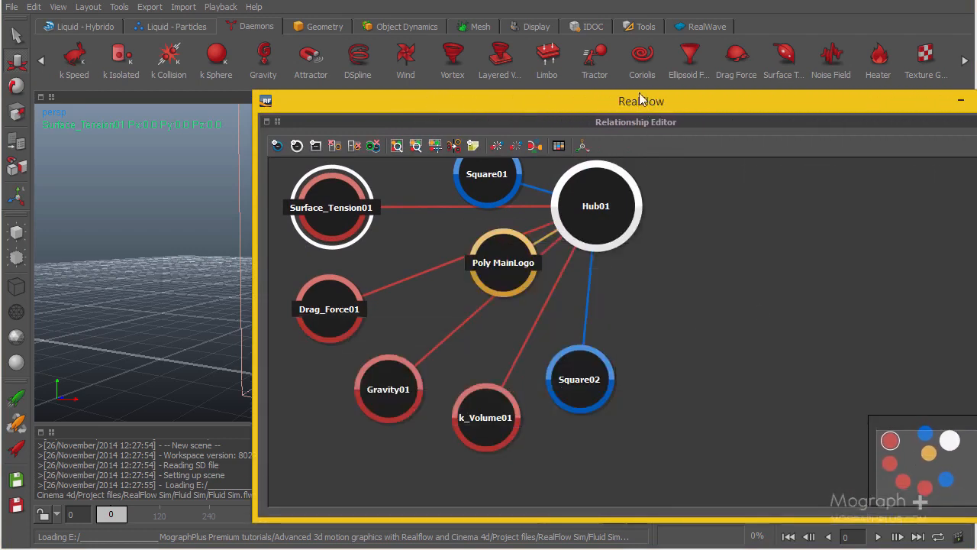
drag(641, 100, 525, 24)
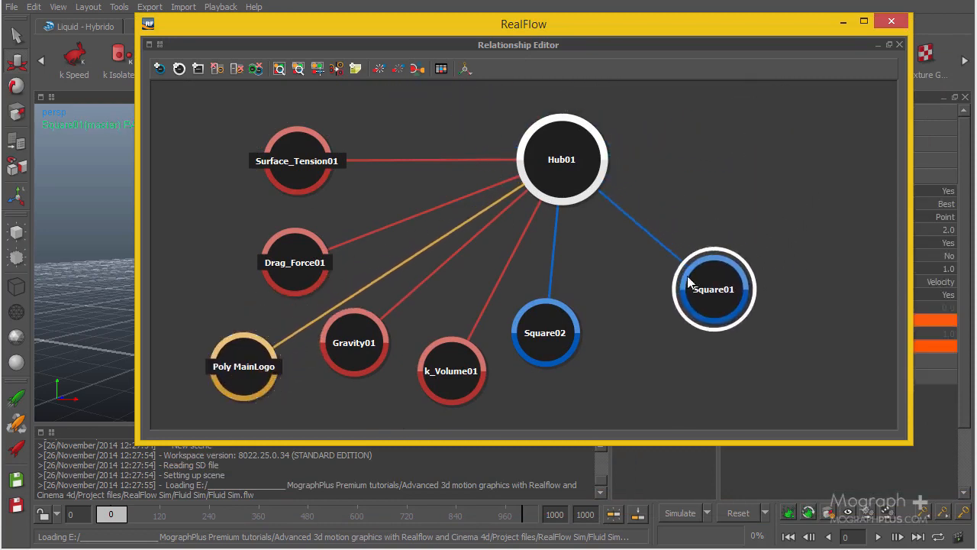
drag(714, 289, 658, 287)
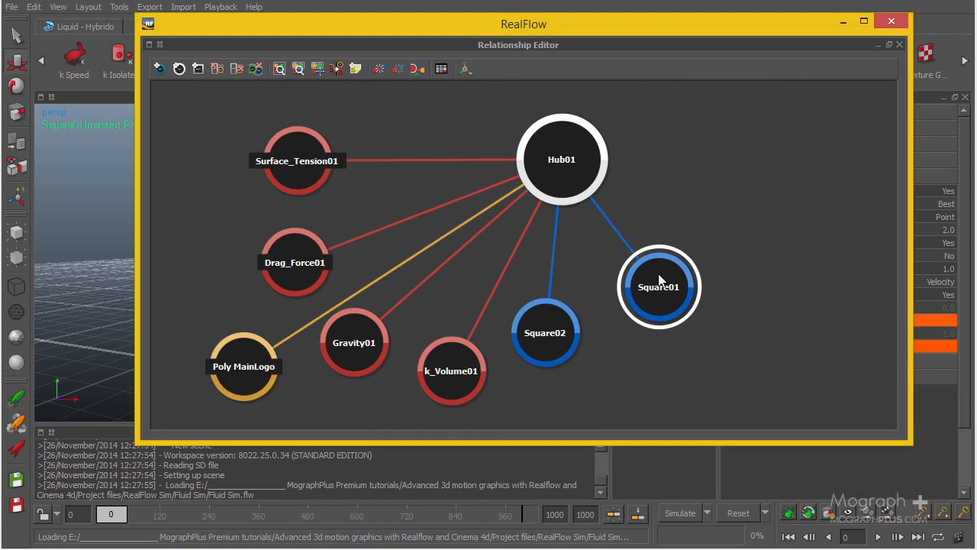
mouse_move(603, 214)
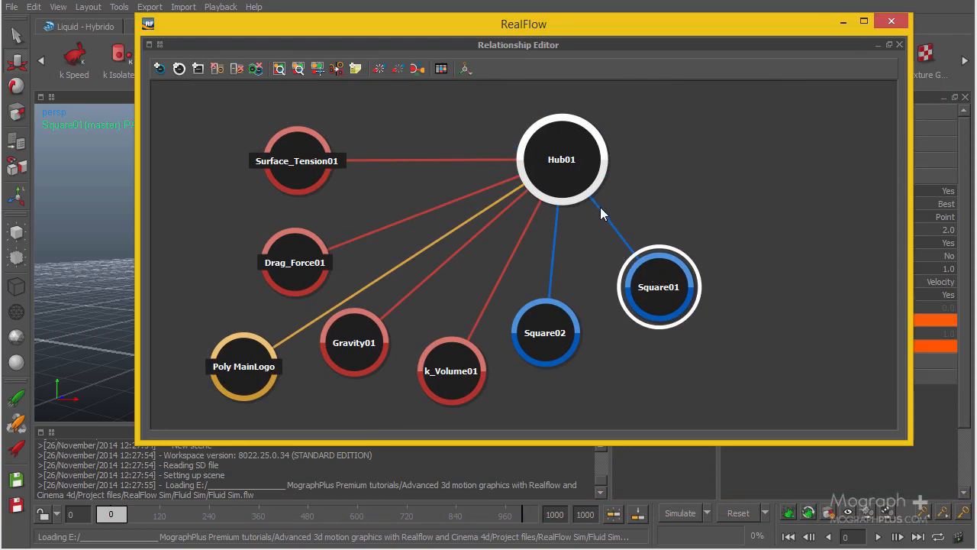
drag(562, 158, 496, 162)
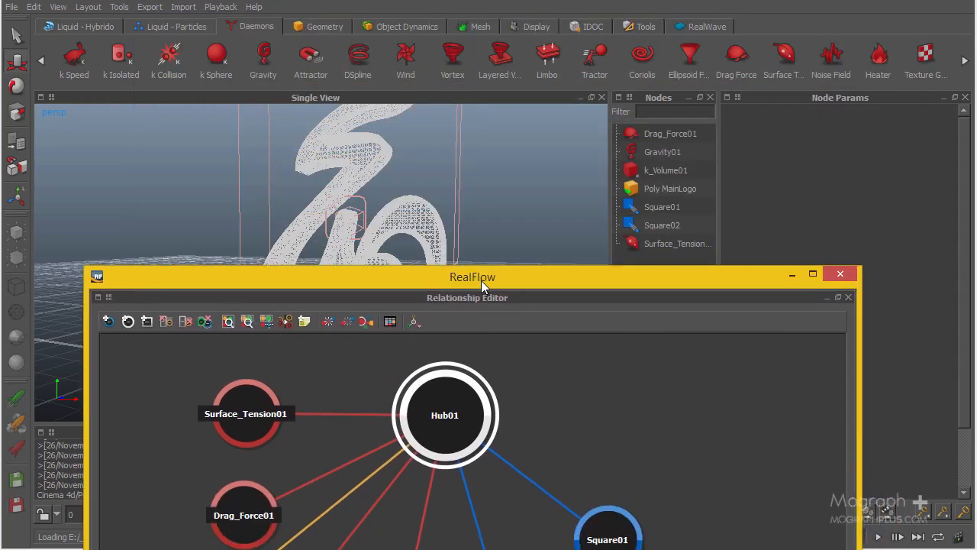
- Move the Relationship Editor aside and set the Gravity01 daemon's strength to 5.0
drag(473, 277, 315, 394)
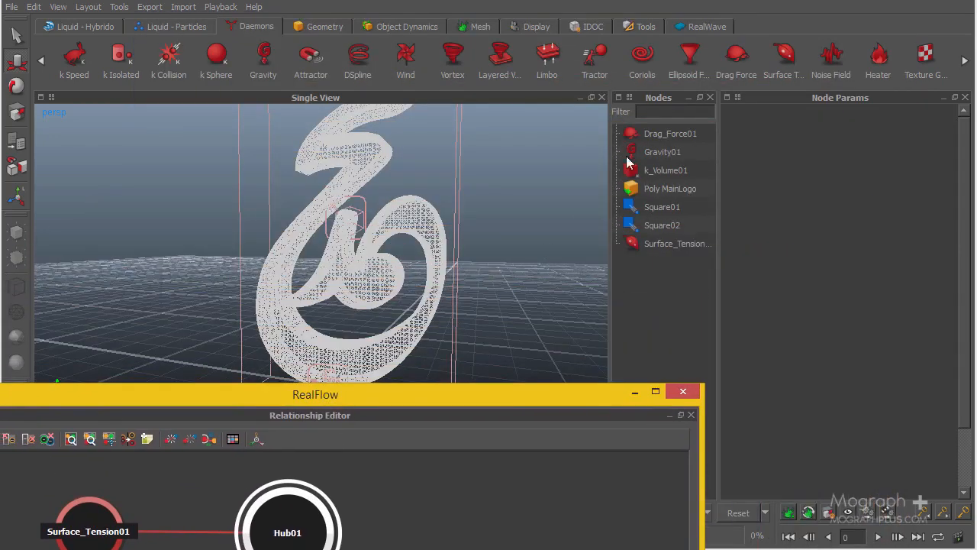
click(662, 151)
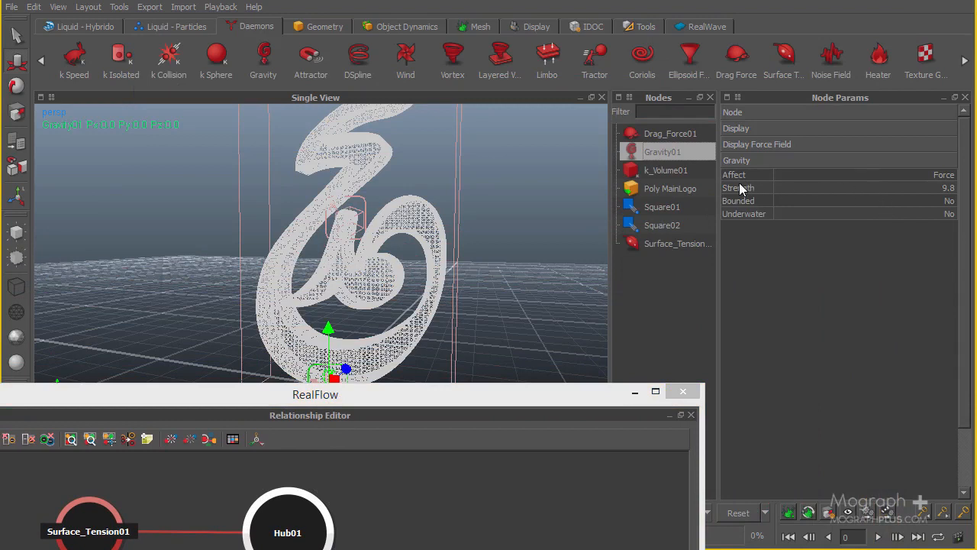
mouse_move(887, 201)
text(5)
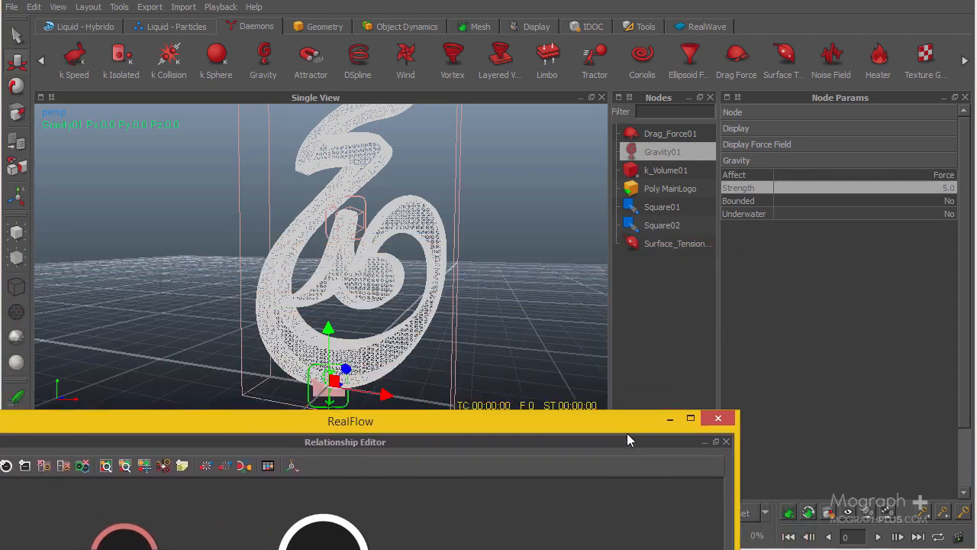
mouse_move(638, 426)
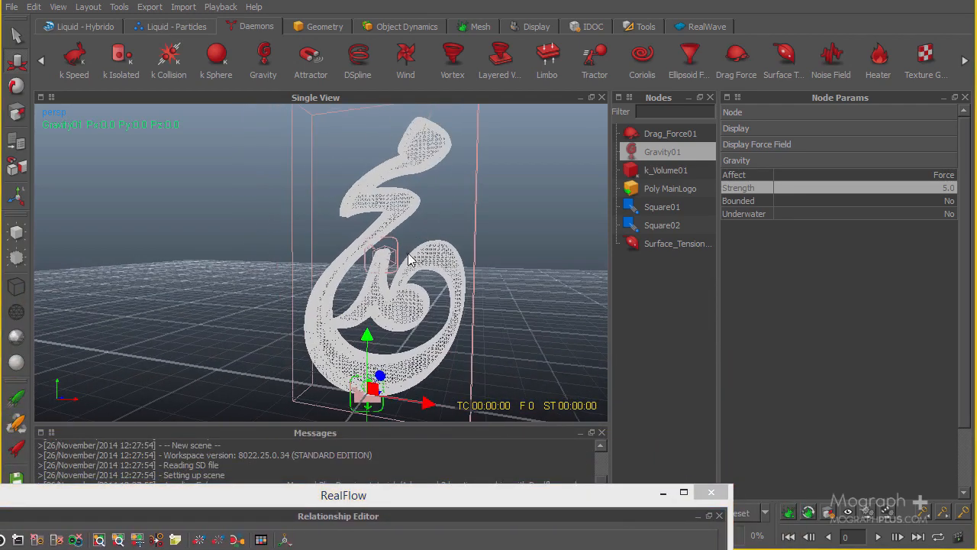
drag(409, 260, 385, 311)
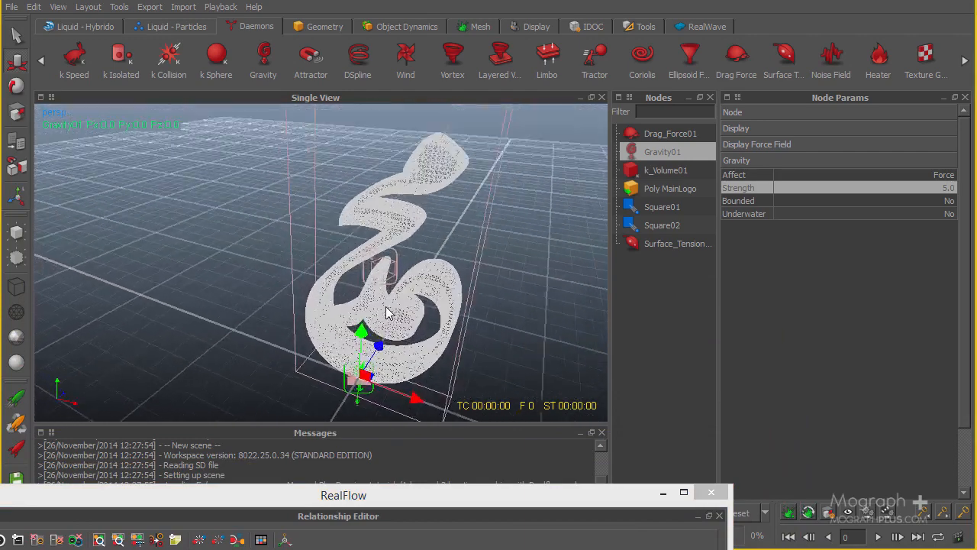